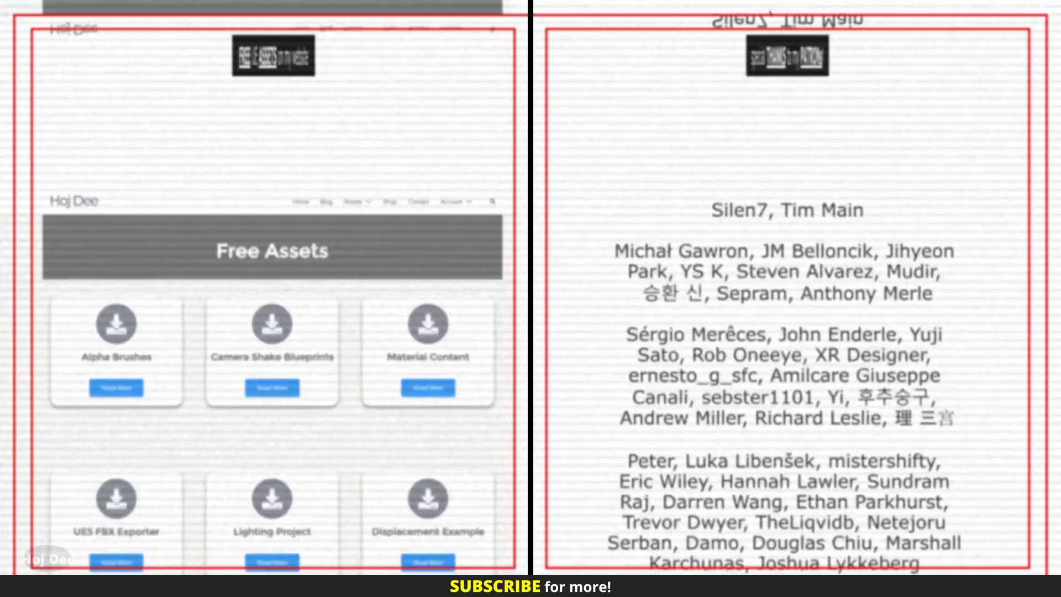
# - Open M_Switch and add a Math > Switch node to its material graph
pyautogui.scroll(-3)
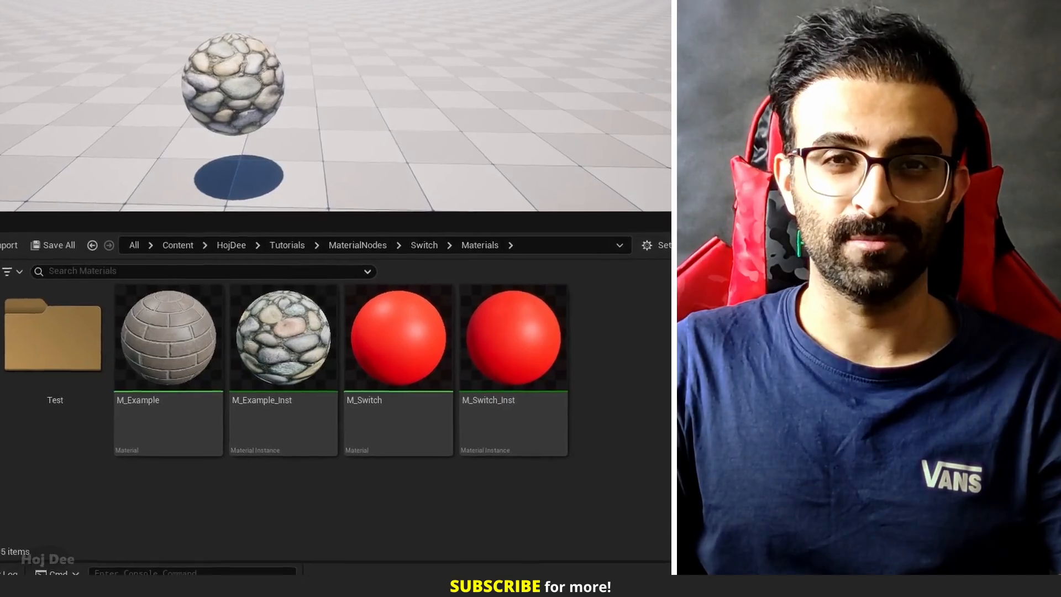
pyautogui.doubleClick(397, 336)
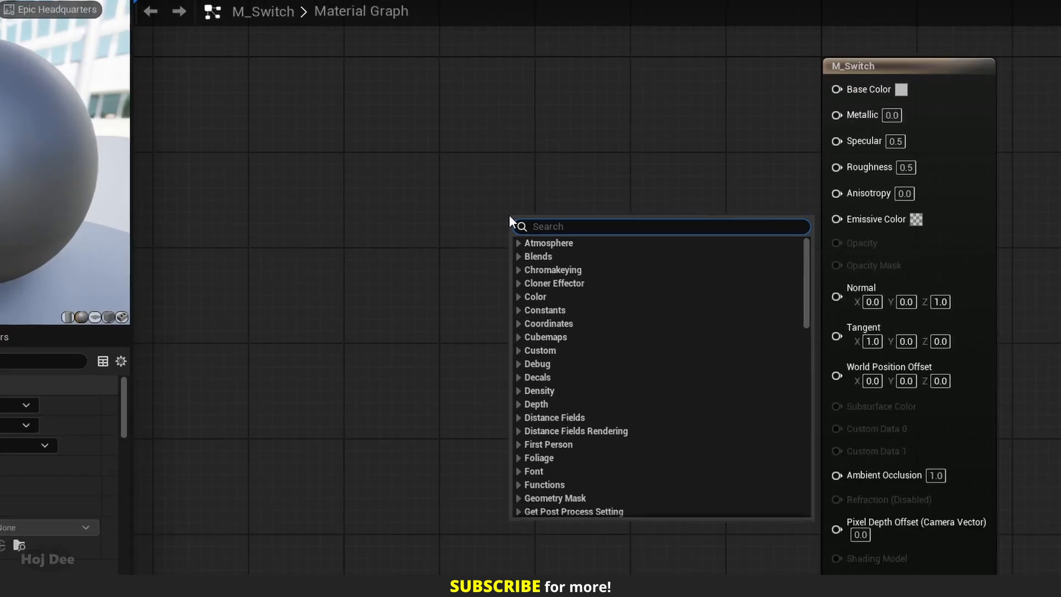
pyautogui.write('switch')
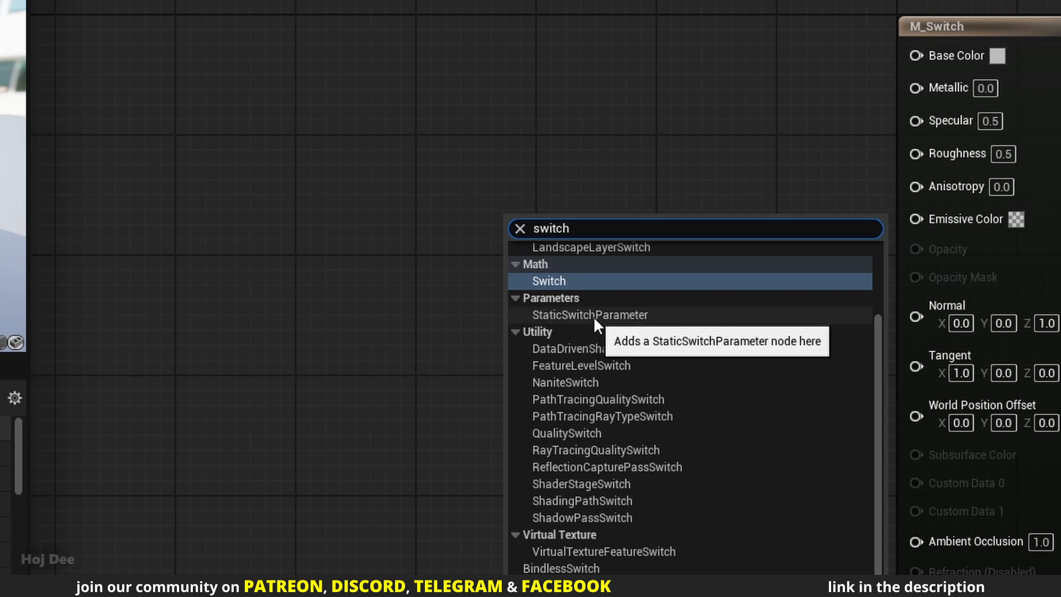
pyautogui.moveTo(598, 319)
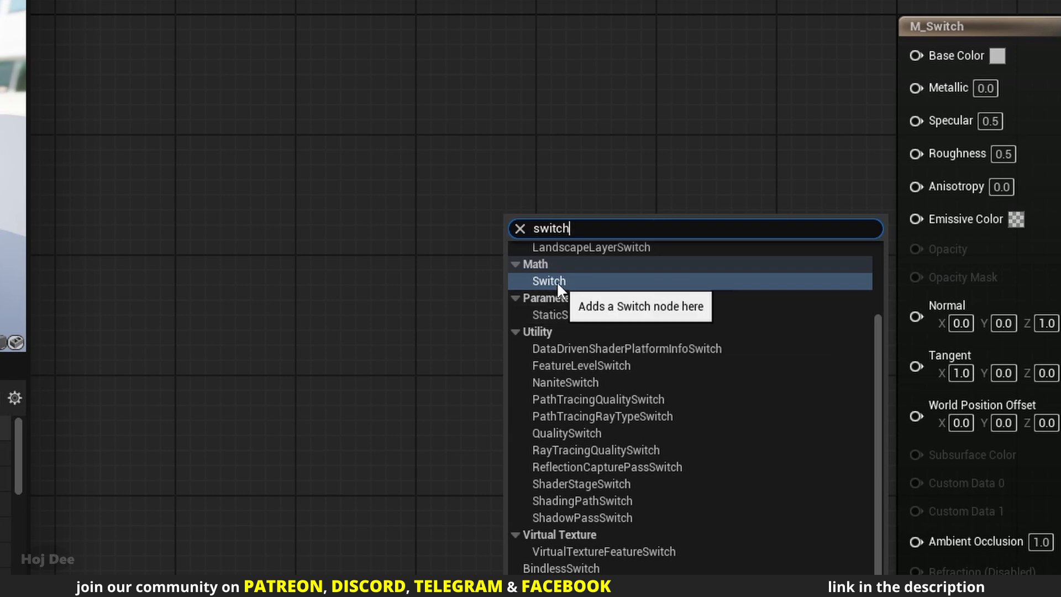
pyautogui.click(548, 281)
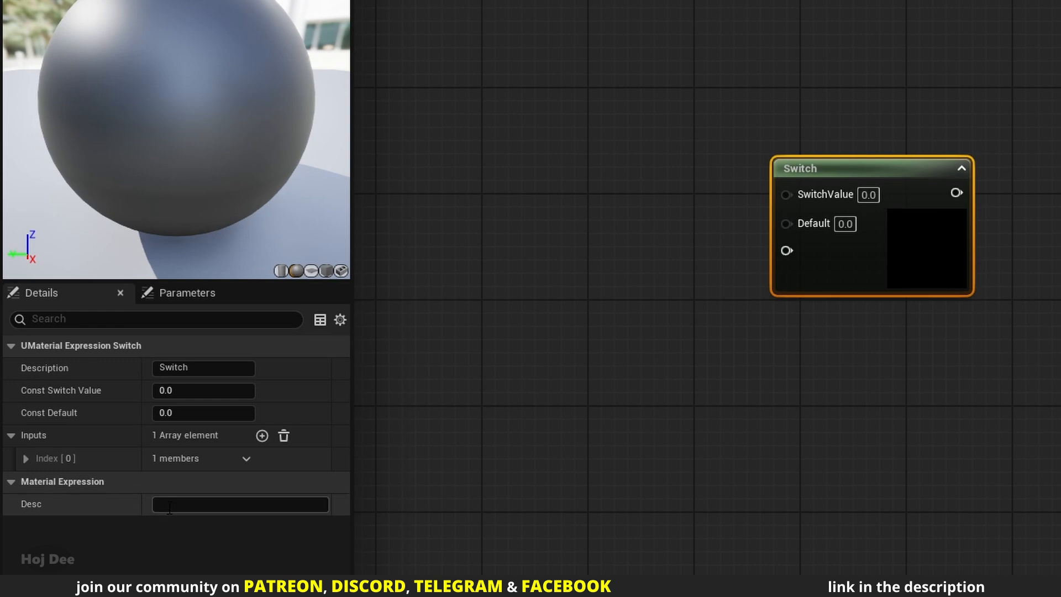
# - Expand the Switch node's Inputs, add elements and name them Color0 through Color3
pyautogui.write('hoj d')
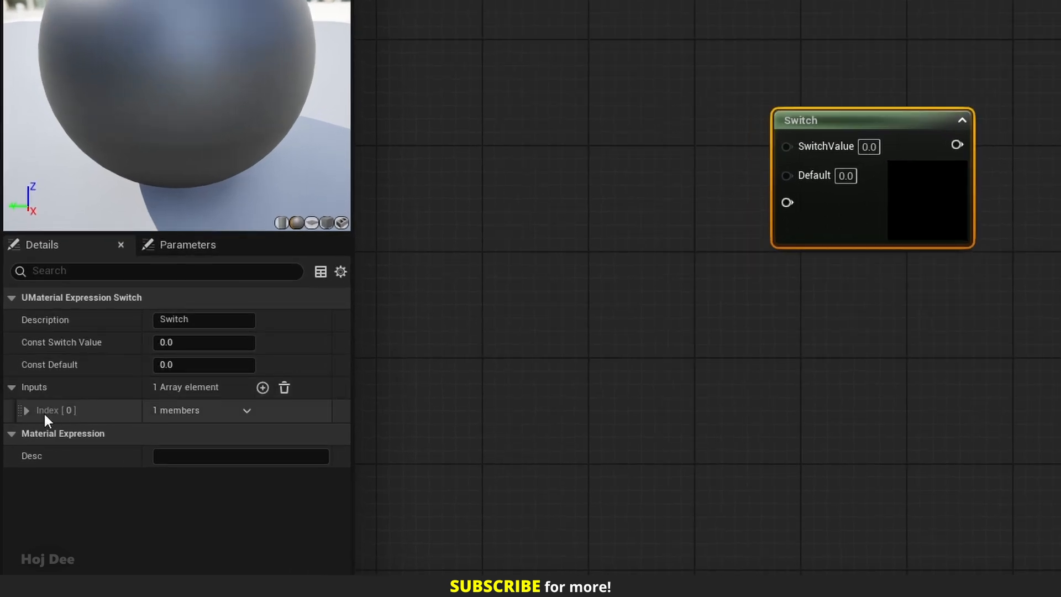
pyautogui.click(26, 410)
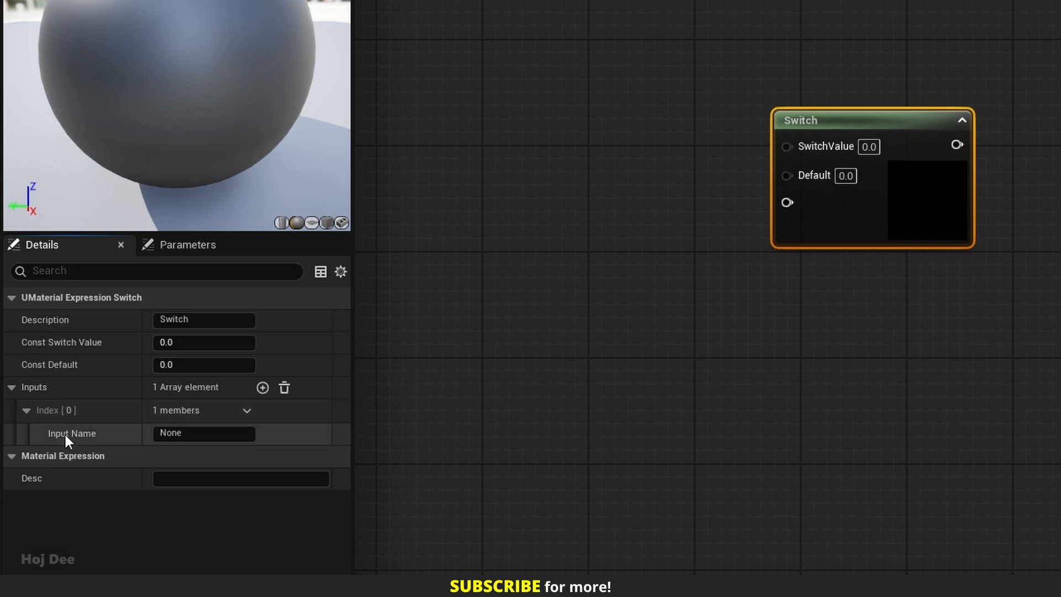
pyautogui.click(203, 433)
pyautogui.write('Color0')
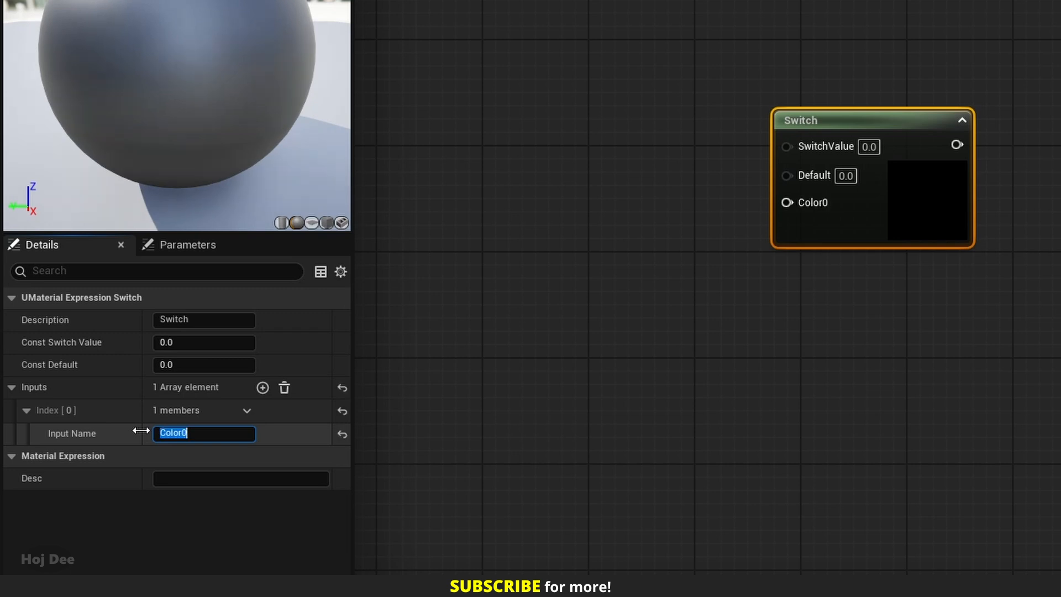
pyautogui.moveTo(518, 411)
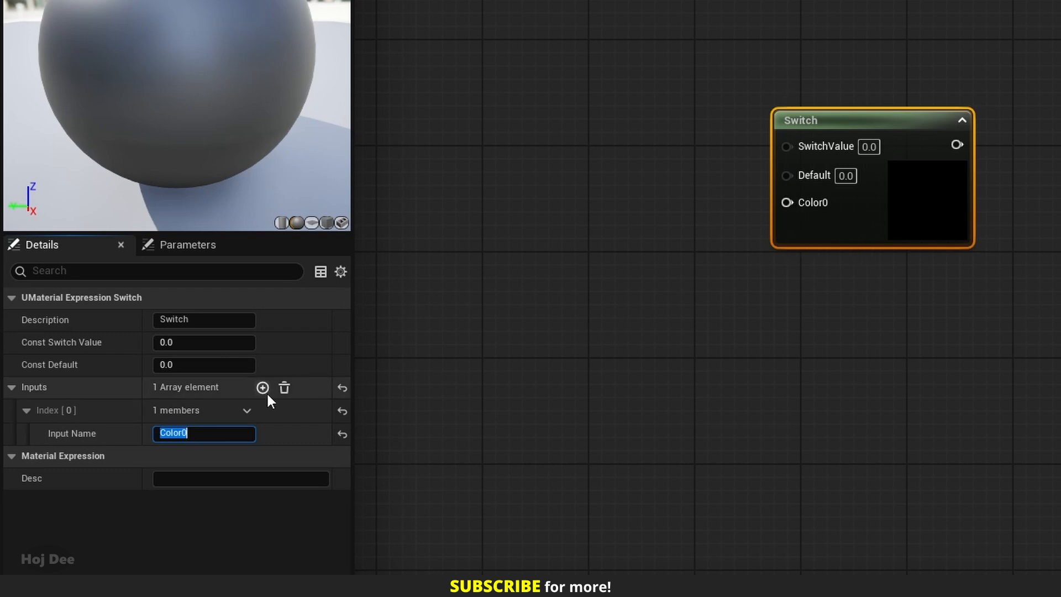
pyautogui.click(262, 388)
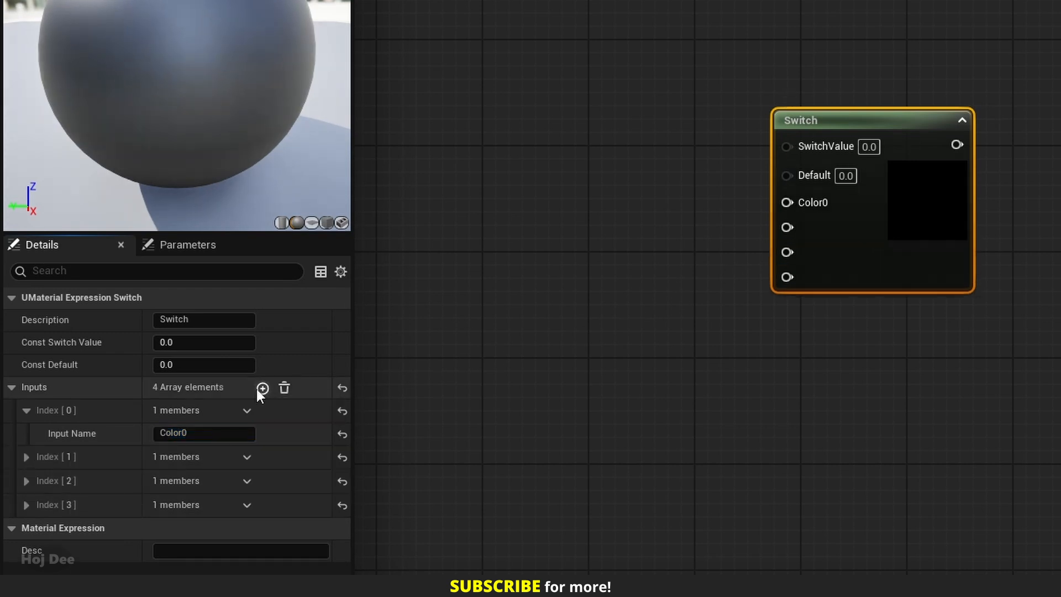
pyautogui.click(263, 388)
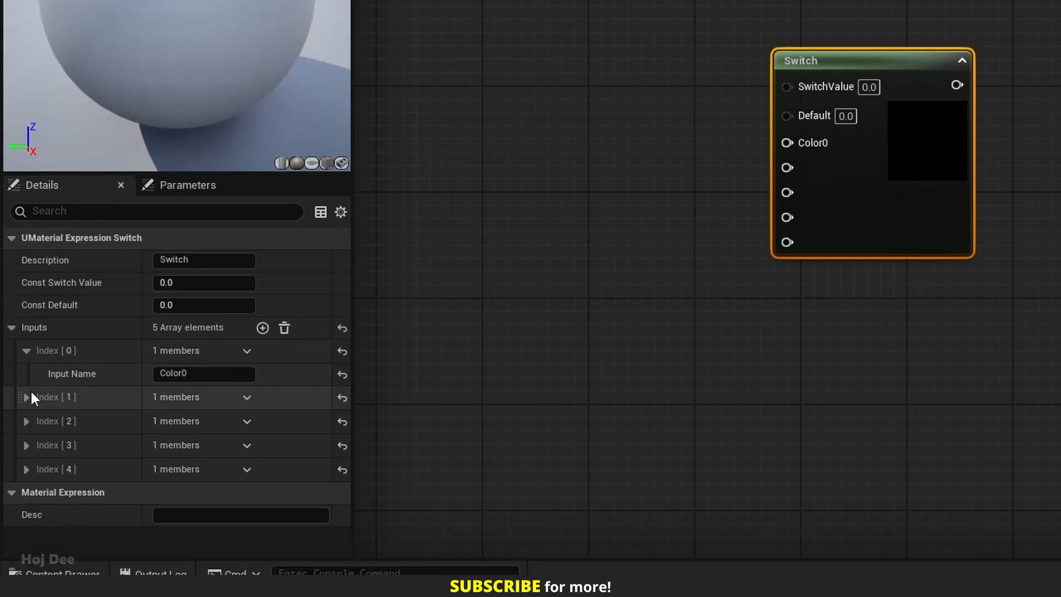
pyautogui.write('Color2')
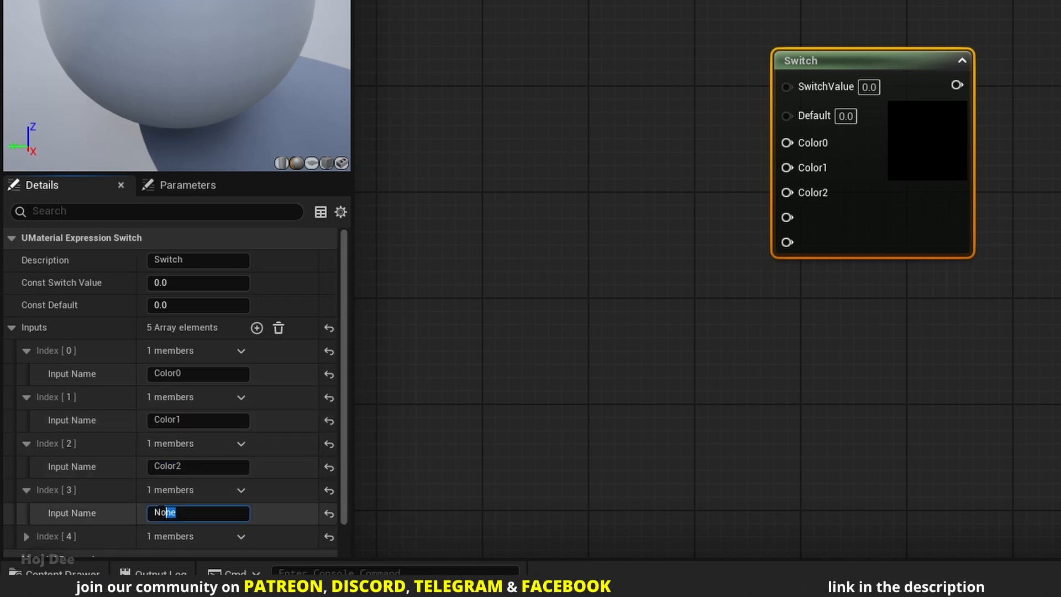
pyautogui.write('Color3')
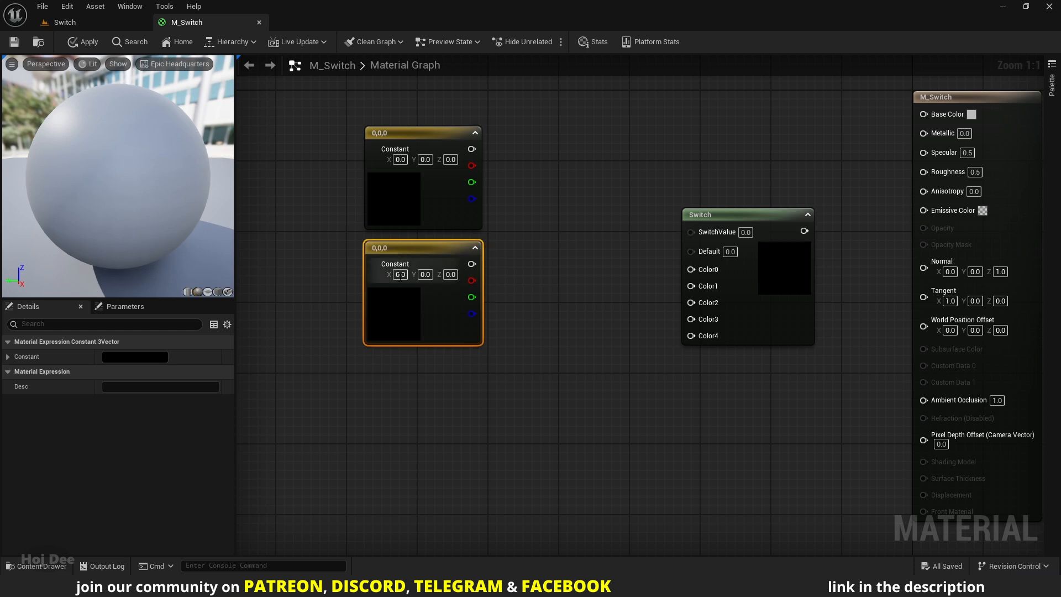
# - Place Constant3Vector colour nodes in a column and wire them into the Switch colour inputs
pyautogui.moveTo(423, 294); pyautogui.dragTo(466, 425)
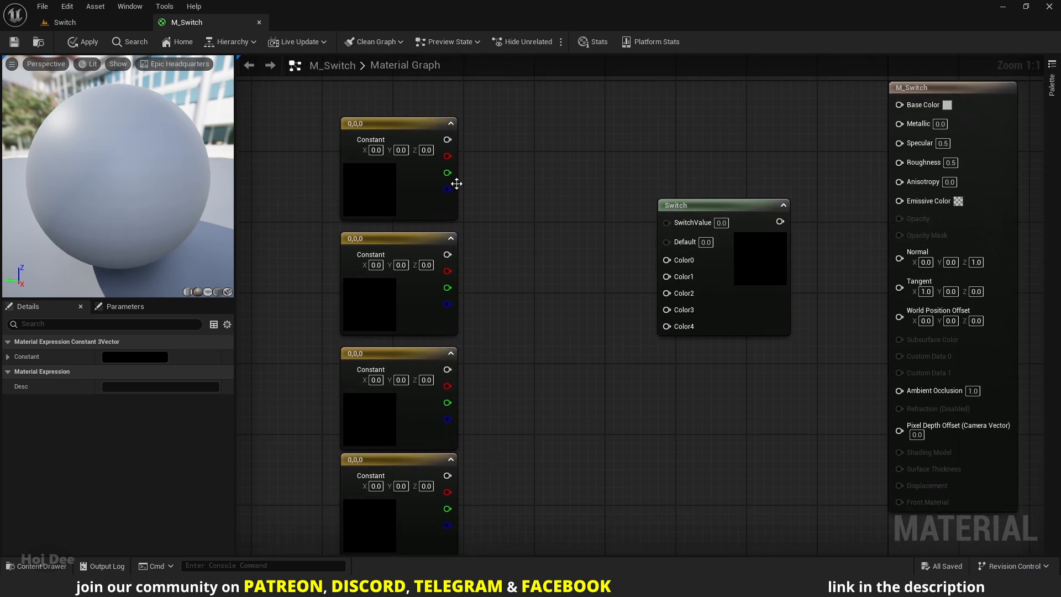
pyautogui.moveTo(447, 141); pyautogui.dragTo(666, 260)
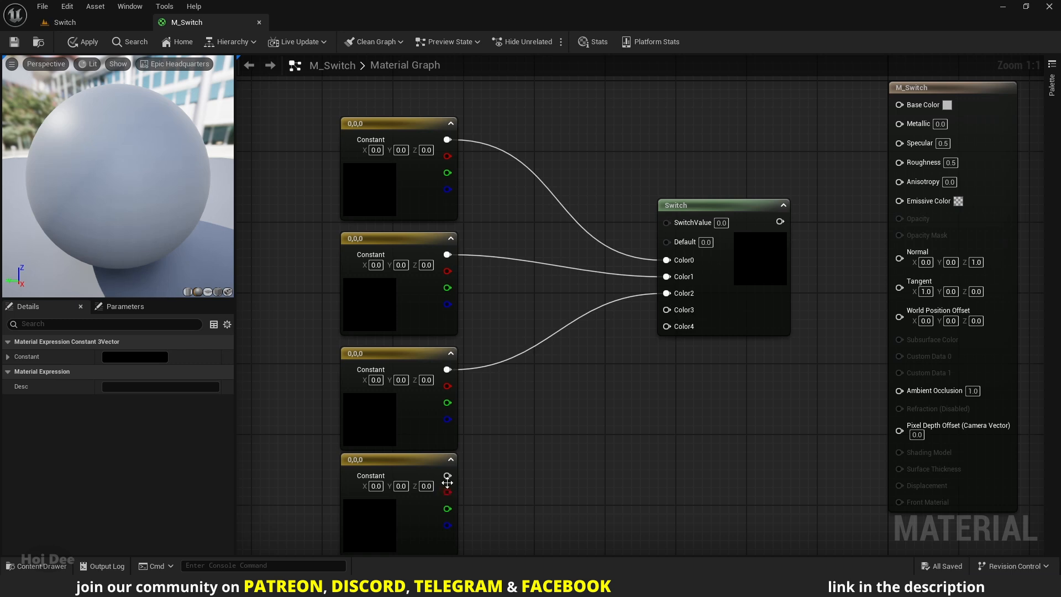
pyautogui.scroll(-3)
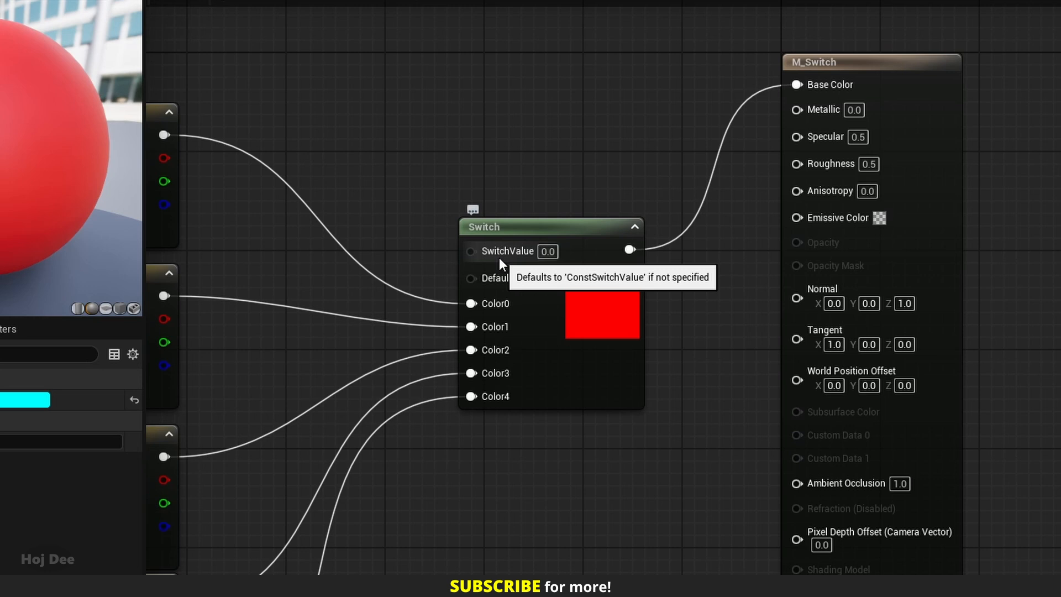
# - Test the Switch selector with values 1, 2, -2 and 20, ending on a dark gray sphere
pyautogui.click(547, 251)
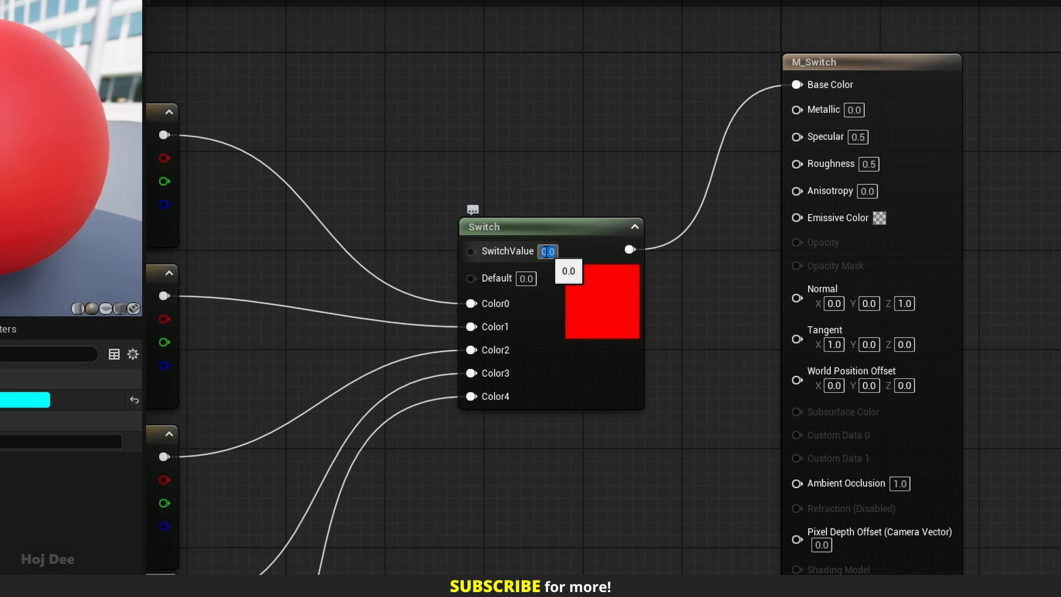
pyautogui.write('1.0')
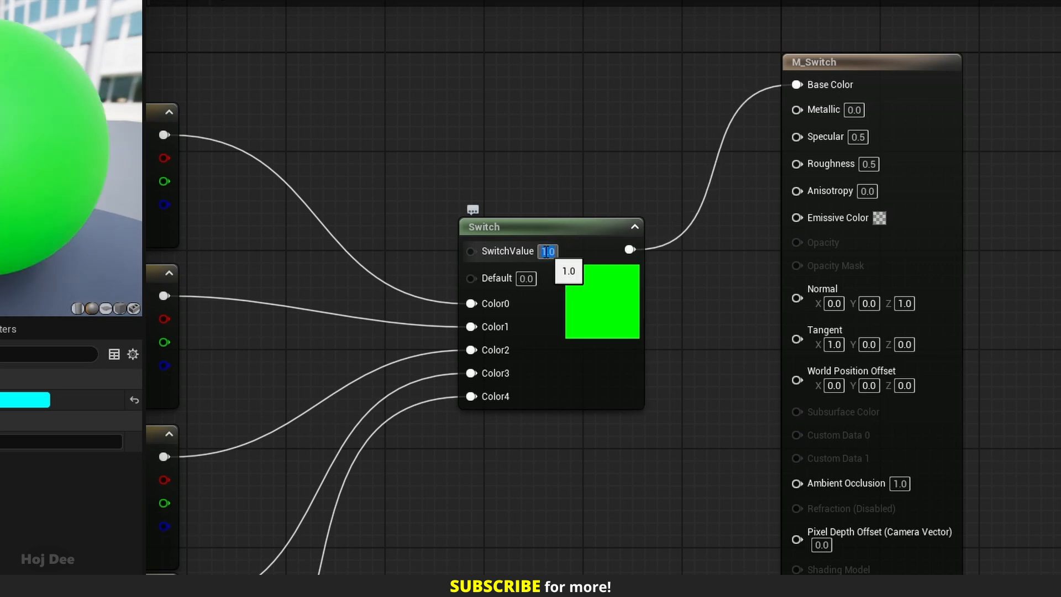
pyautogui.write('2.0')
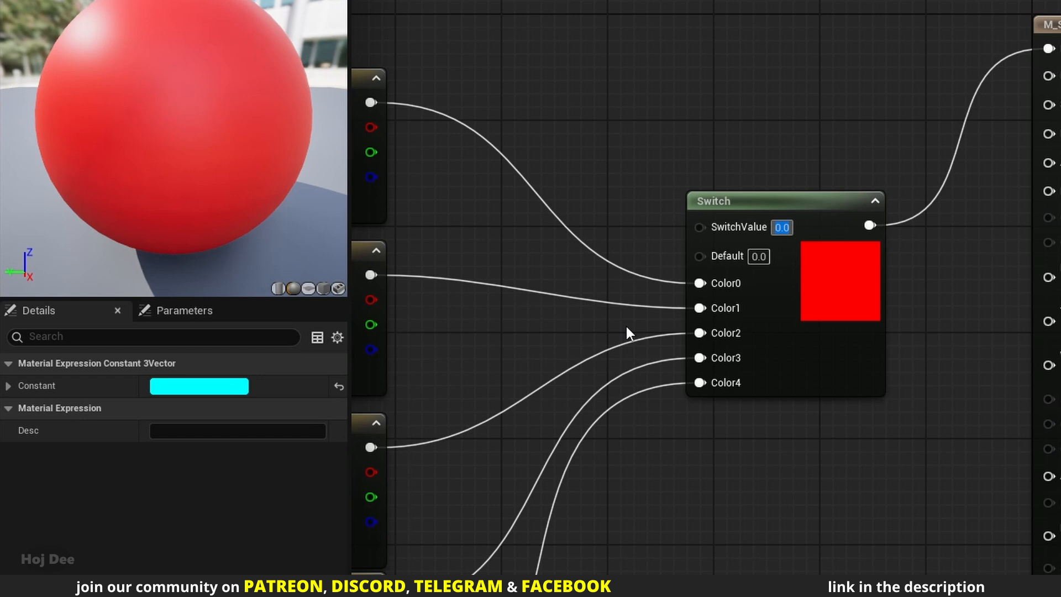
pyautogui.moveTo(709, 268)
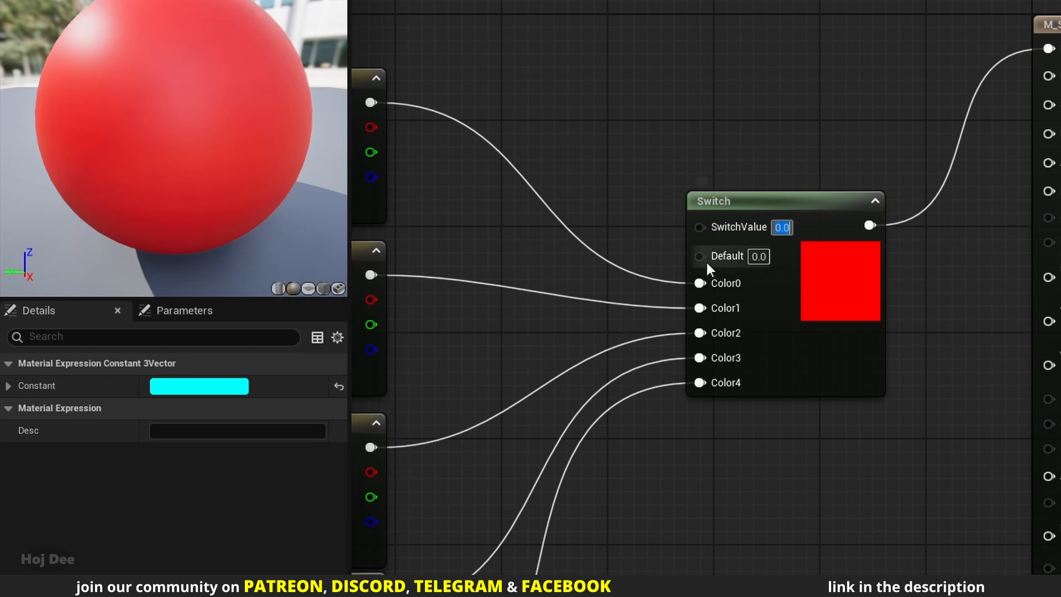
pyautogui.moveTo(748, 270)
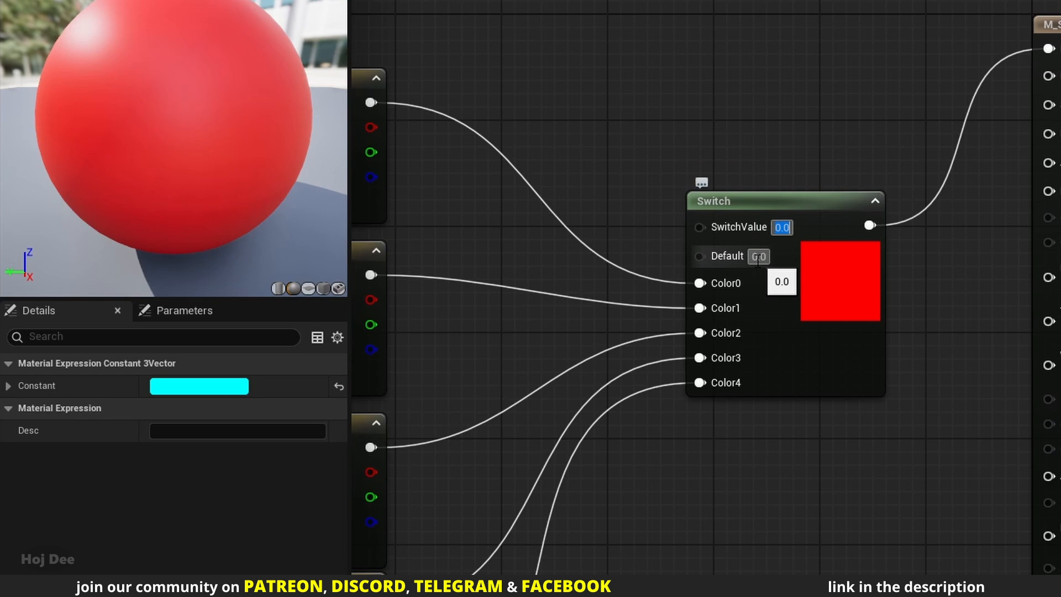
pyautogui.moveTo(737, 237)
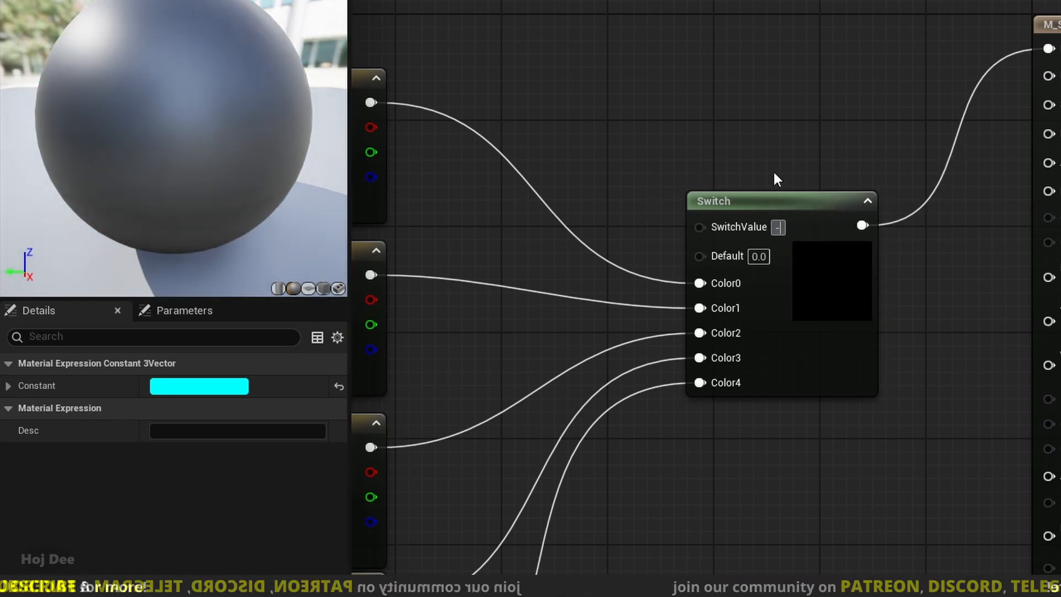
pyautogui.write('-2.0')
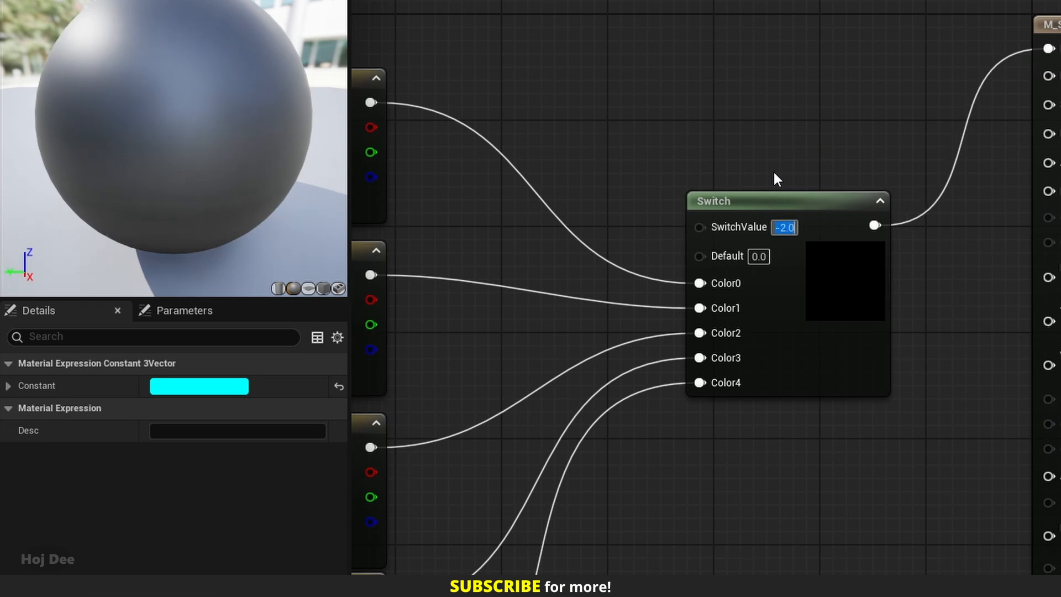
pyautogui.write('20.0')
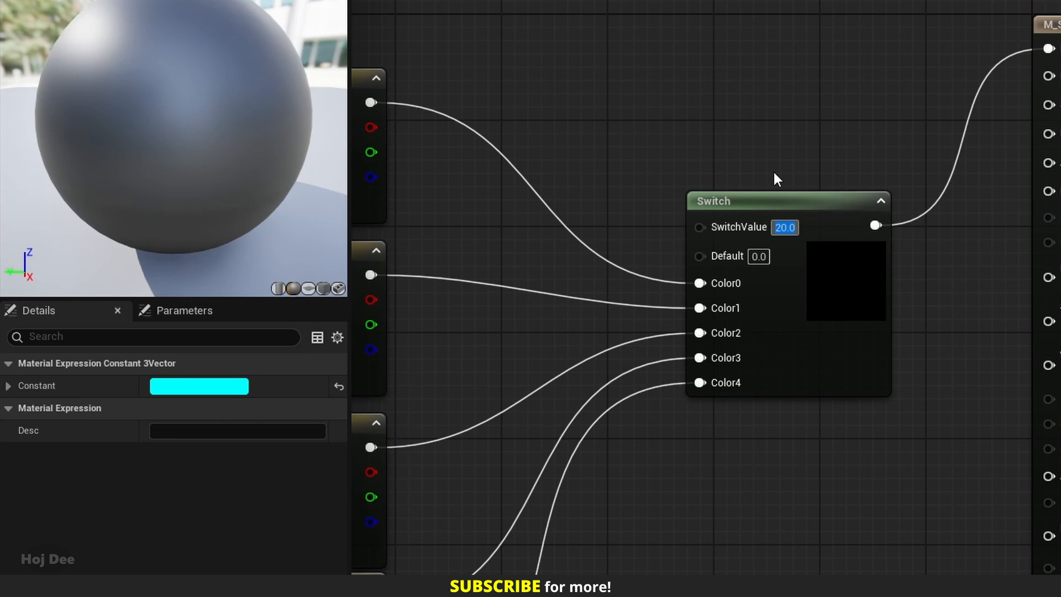
pyautogui.moveTo(748, 283)
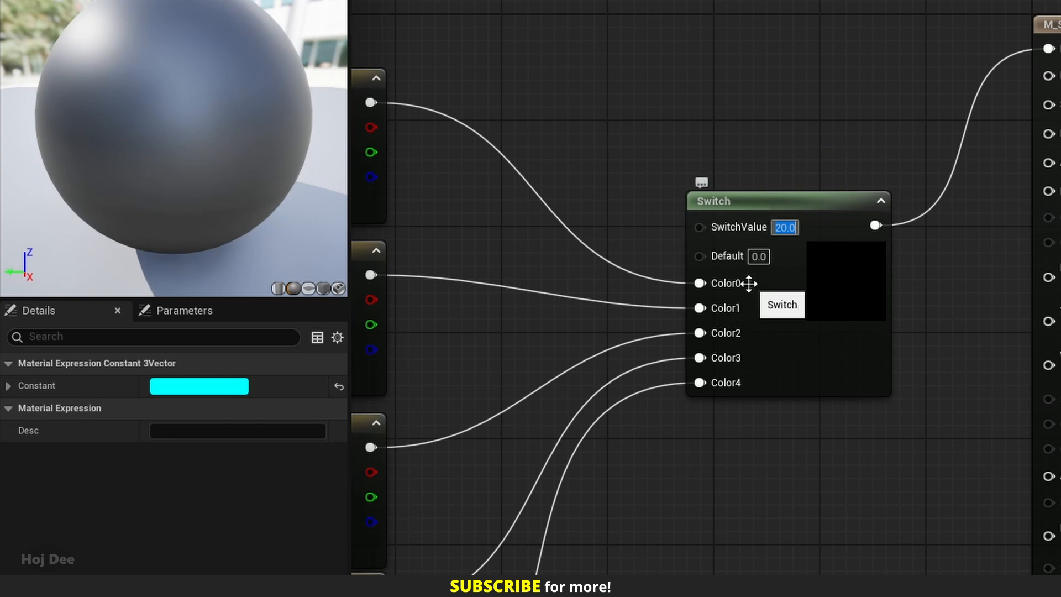
pyautogui.moveTo(738, 357)
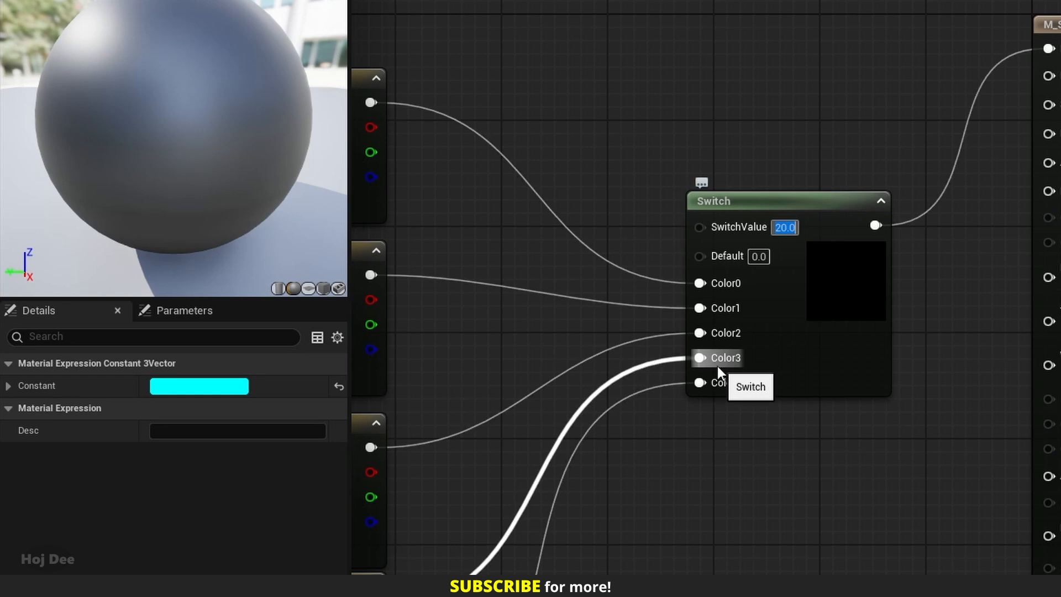
pyautogui.moveTo(713, 370)
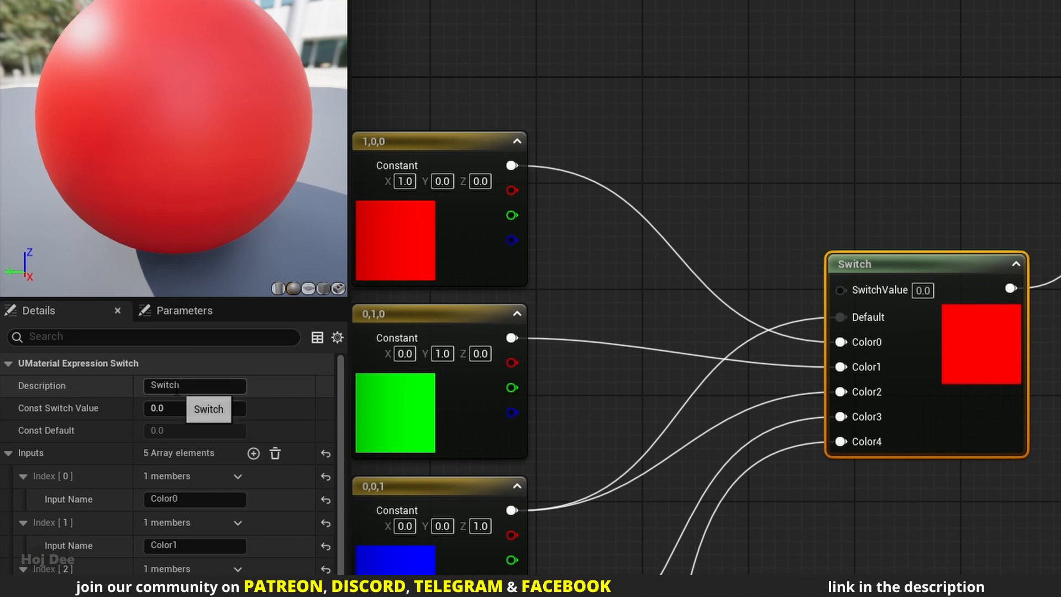
# - Give the Switch node the custom description 'My Colors'
pyautogui.write('My Colors')
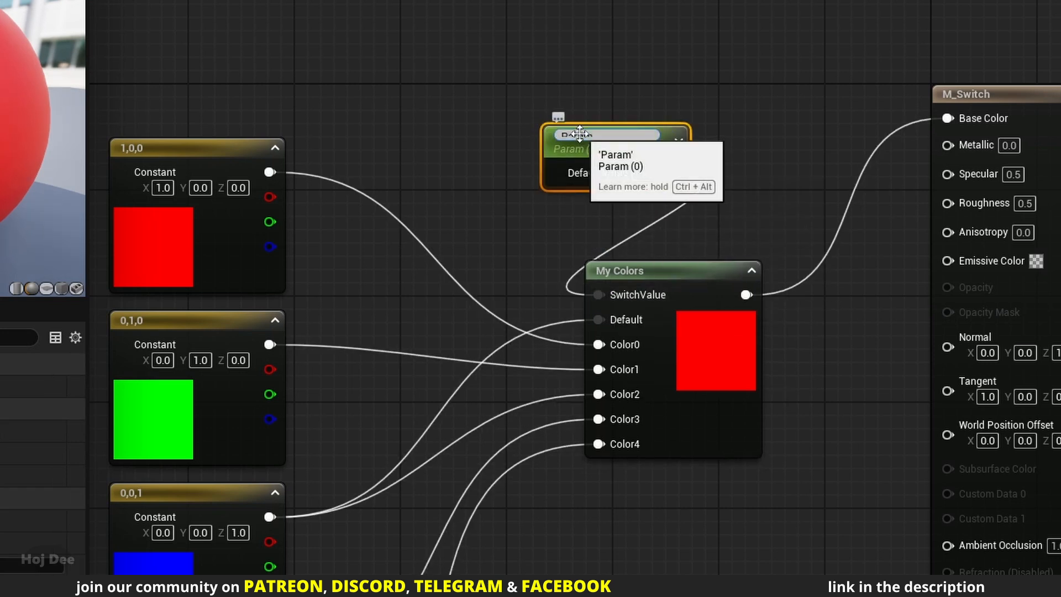
# - Name the new scalar parameter 'Switch Value' feeding the My Colors SwitchValue input
pyautogui.write('Switch Value')
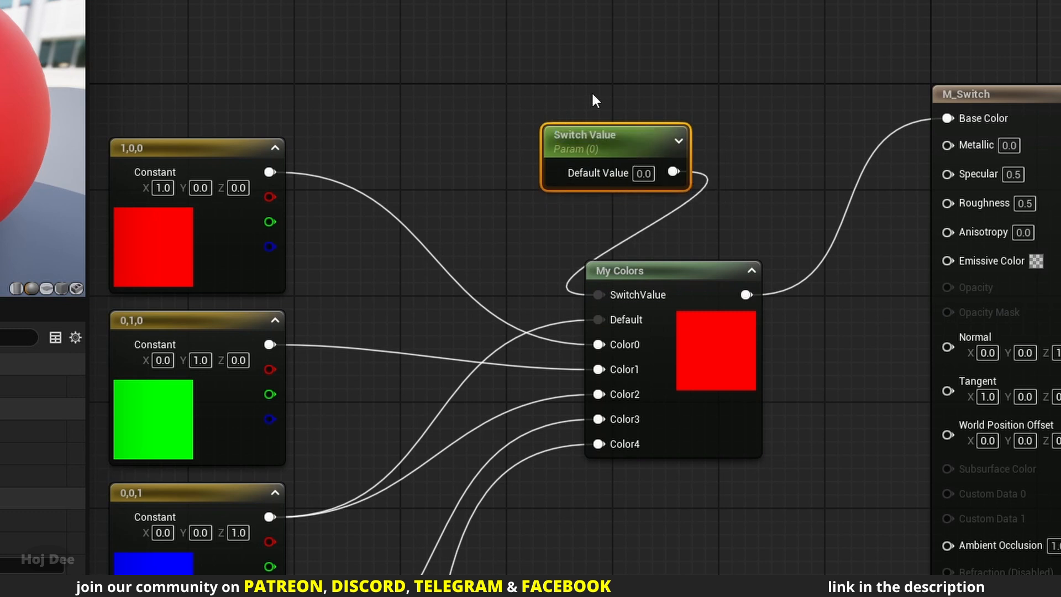
pyautogui.moveTo(629, 212)
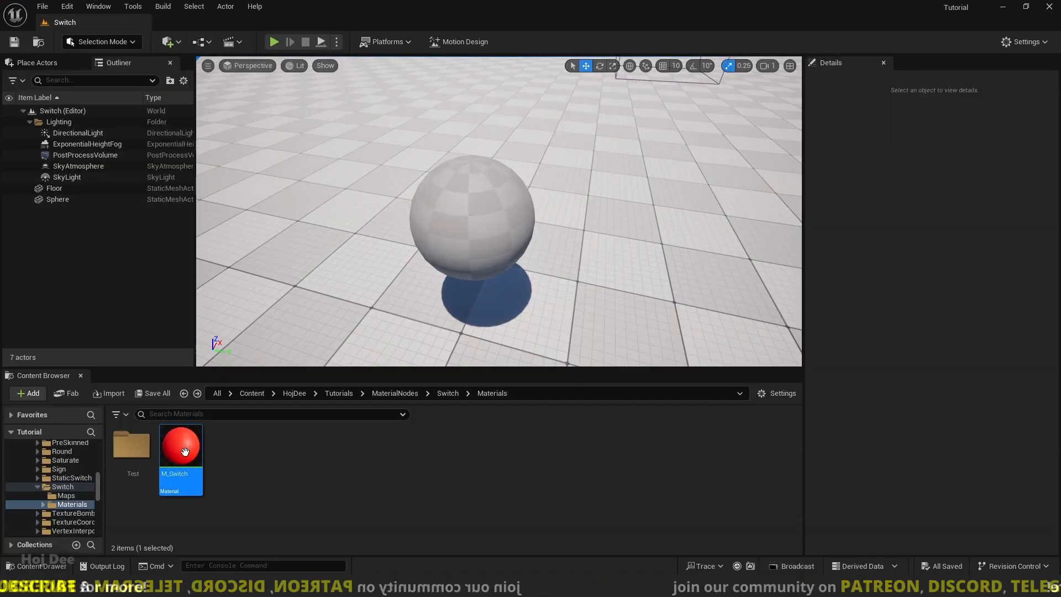
# - Create M_Switch_Inst from M_Switch, apply it to the sphere and open the instance
pyautogui.rightClick(180, 446)
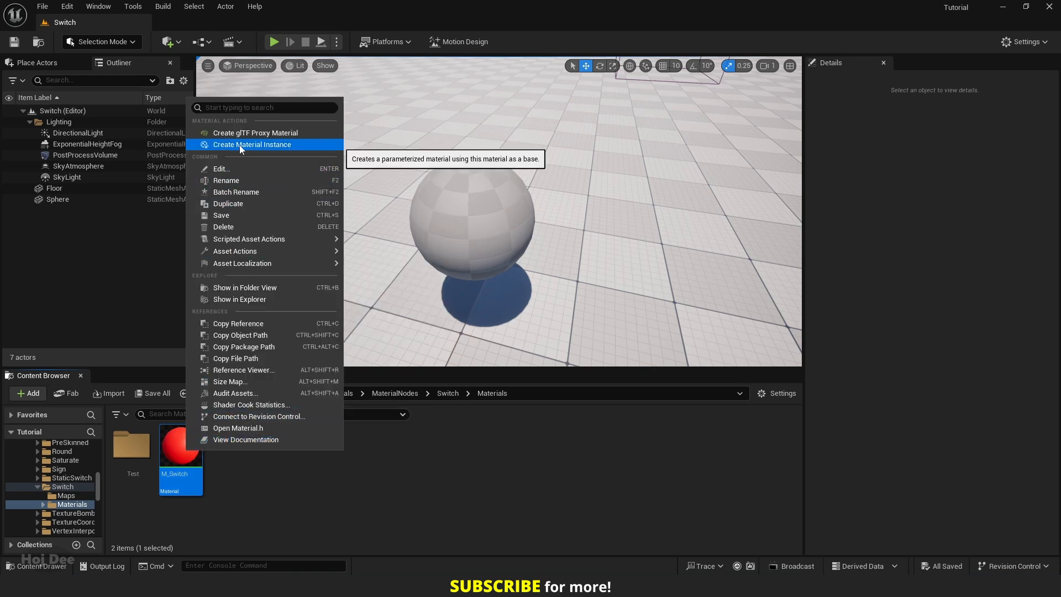
pyautogui.click(252, 143)
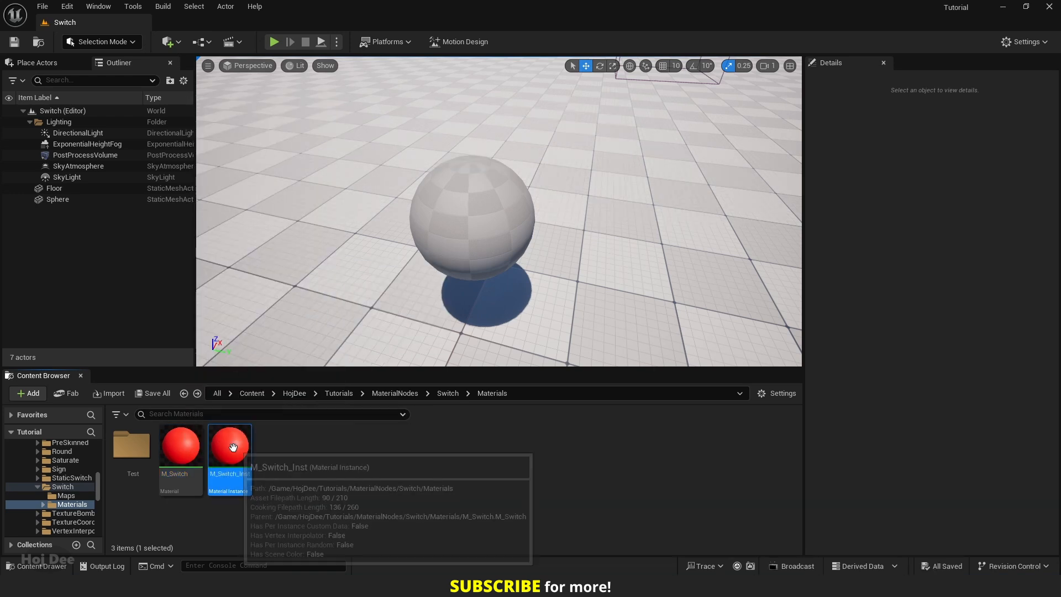
pyautogui.moveTo(230, 440); pyautogui.dragTo(467, 221)
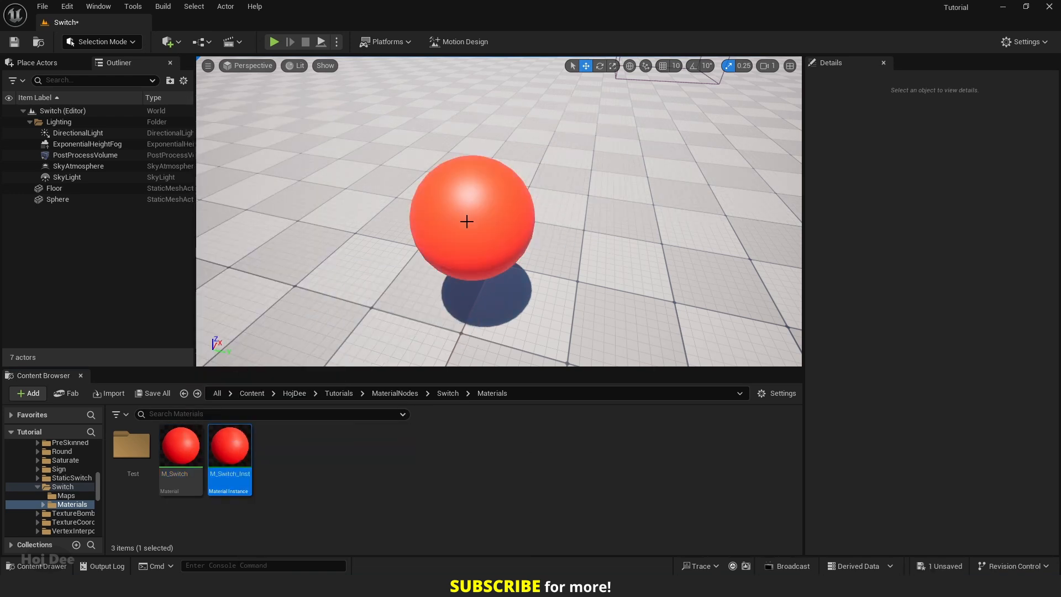
pyautogui.doubleClick(230, 440)
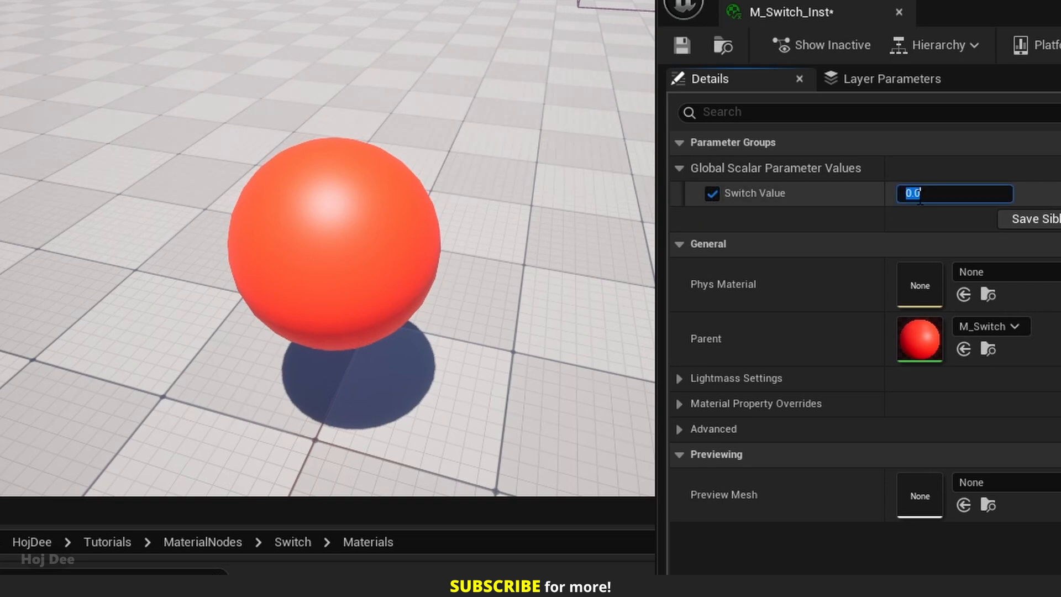
# - Try Switch Values 2, 4, 6, 10 and 3 on the instance, ending with a yellow sphere
pyautogui.write('2')
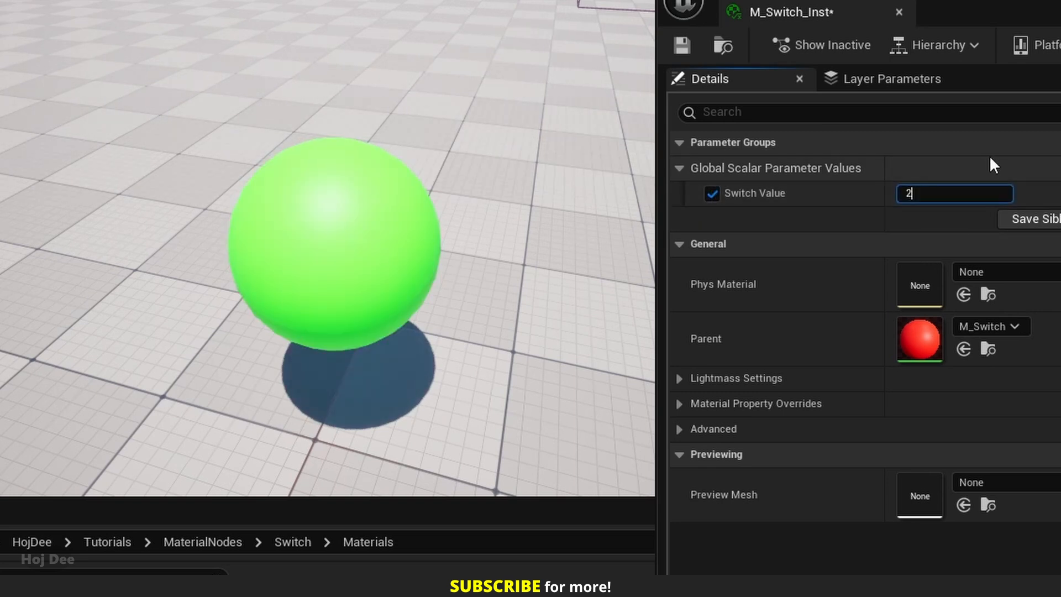
pyautogui.write('4.0')
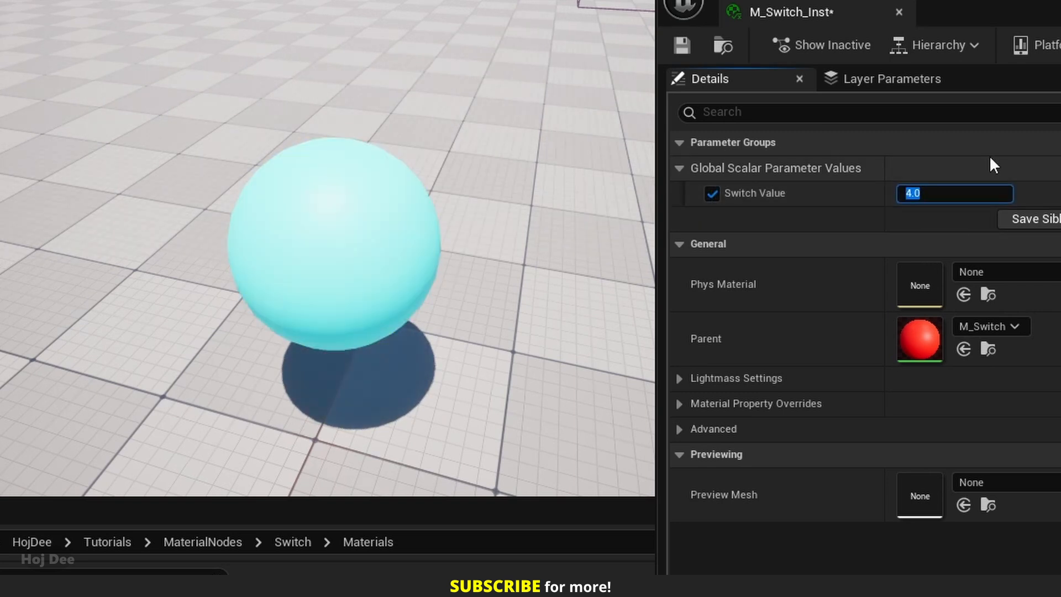
pyautogui.write('6')
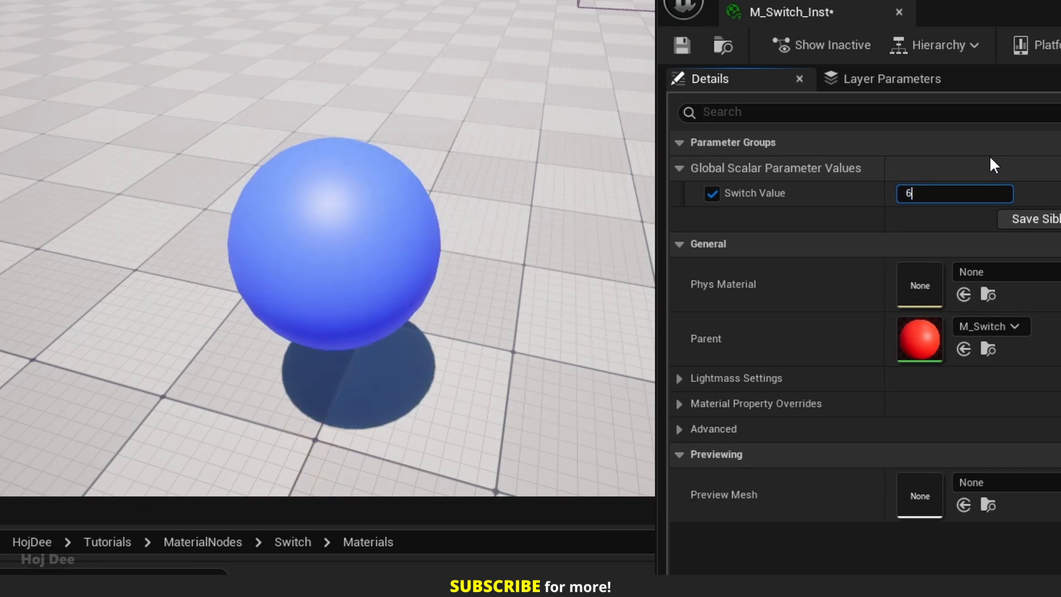
pyautogui.write('10.0')
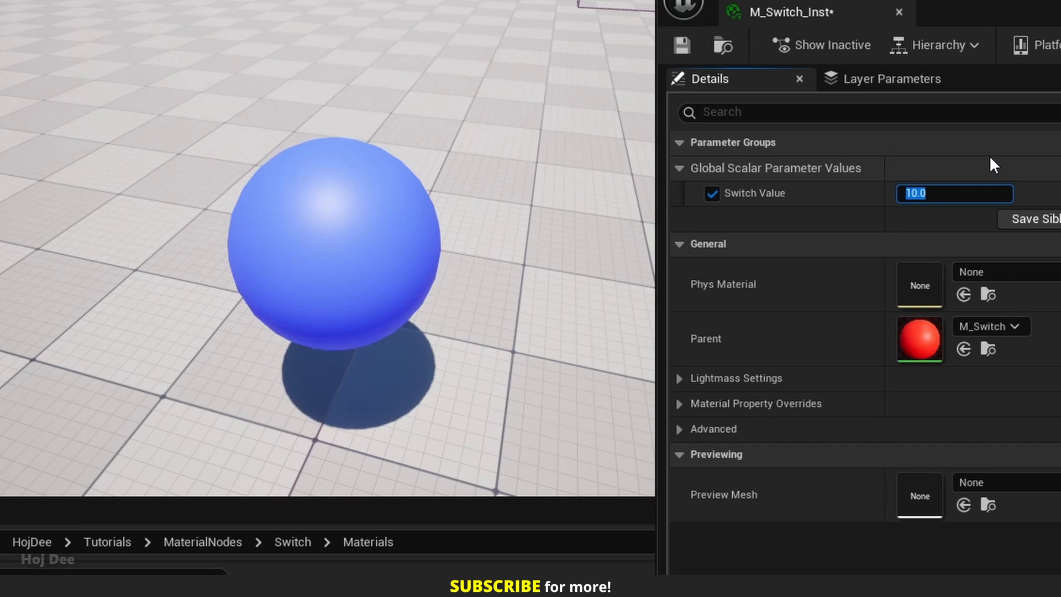
pyautogui.write('3.0')
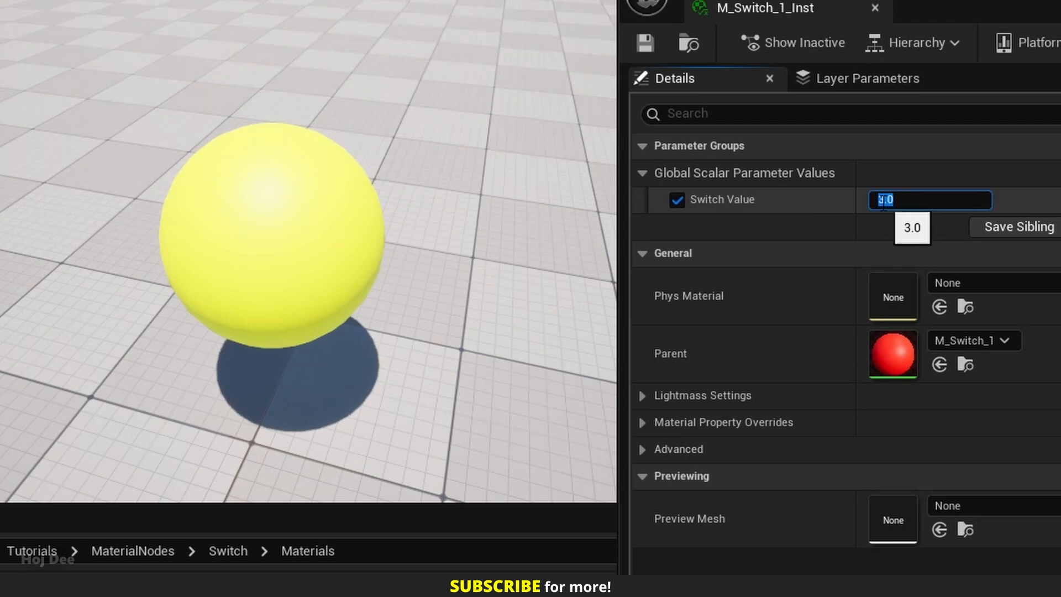
# - Enter fractional Switch Values 1.99, 2, 2.67 and 3.15 to check rounding behaviour
pyautogui.write('1.99')
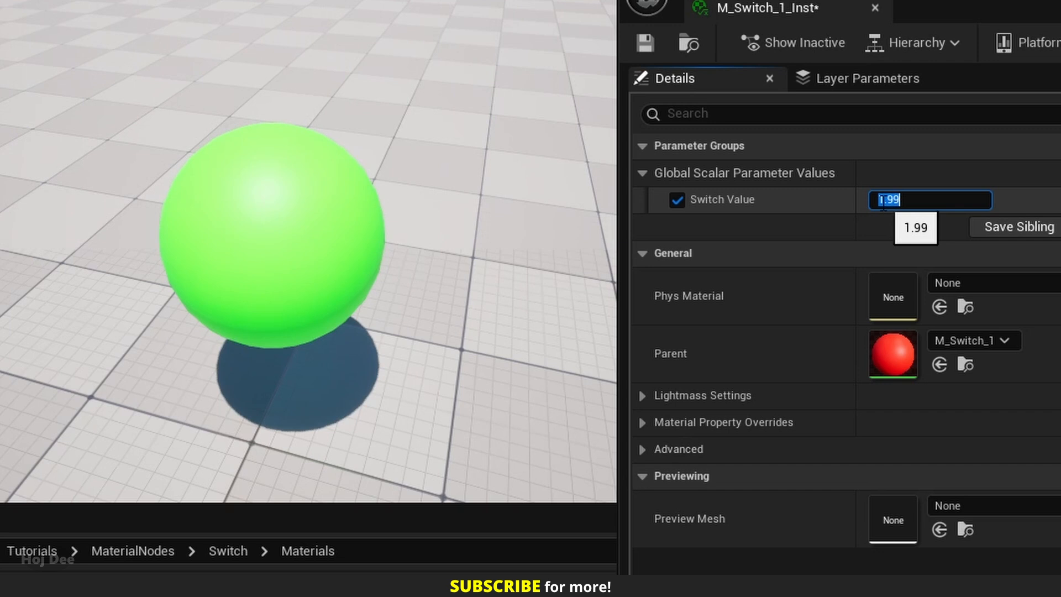
pyautogui.write('2.')
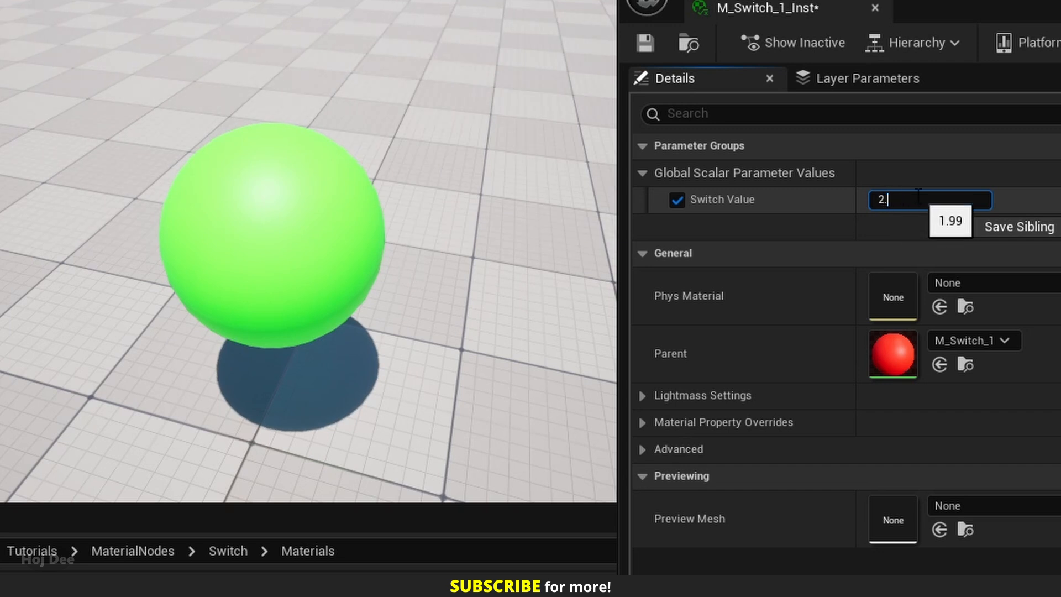
pyautogui.write('2.67')
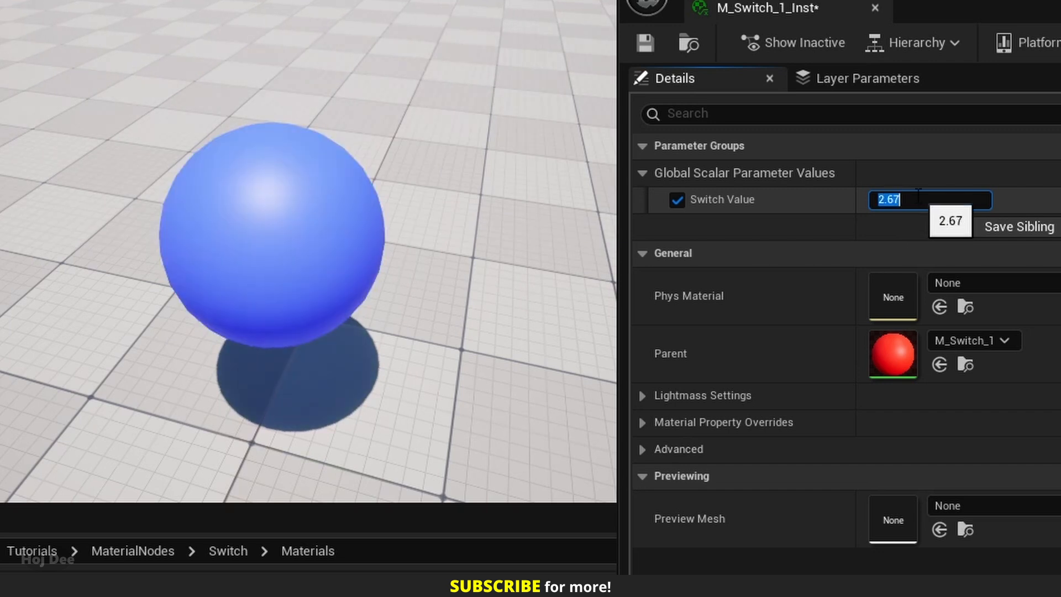
pyautogui.write('3.15')
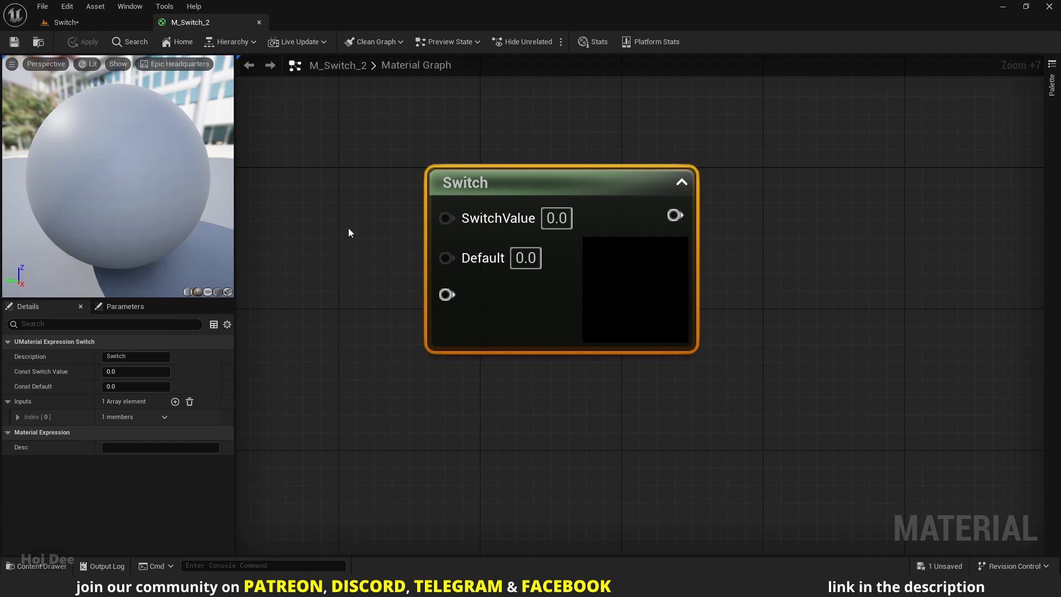
pyautogui.moveTo(282, 294)
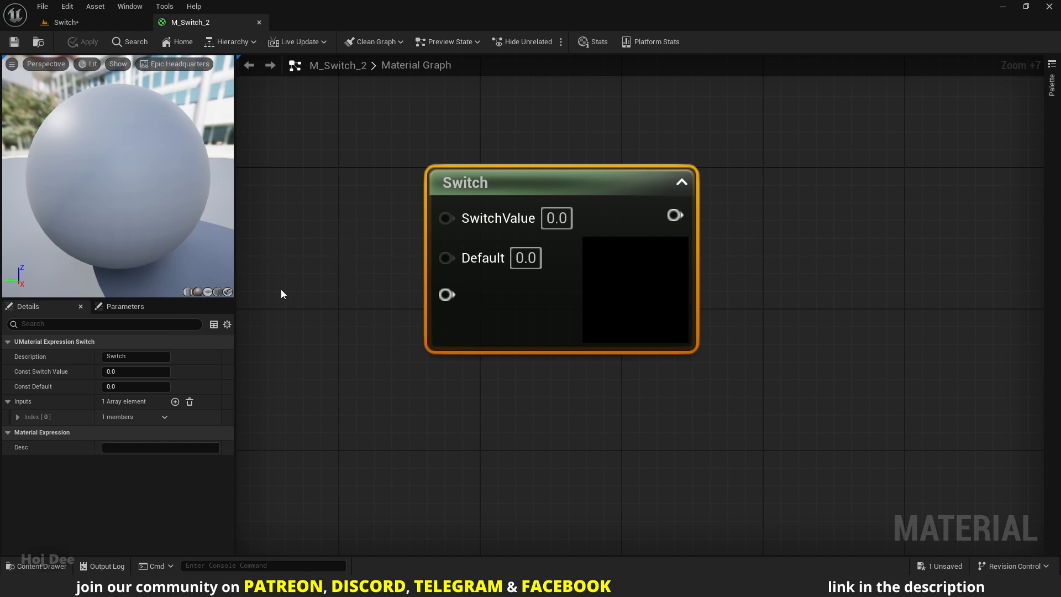
pyautogui.moveTo(309, 307)
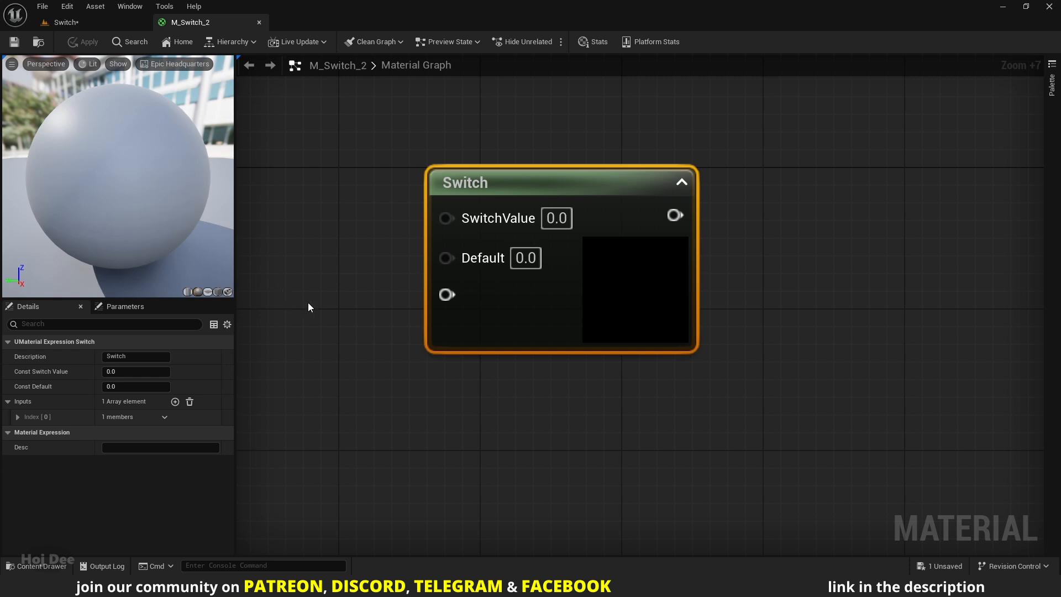
# - Connect the new Switch output to Base Color in M_Switch_2 and add another input slot
pyautogui.scroll(-3)
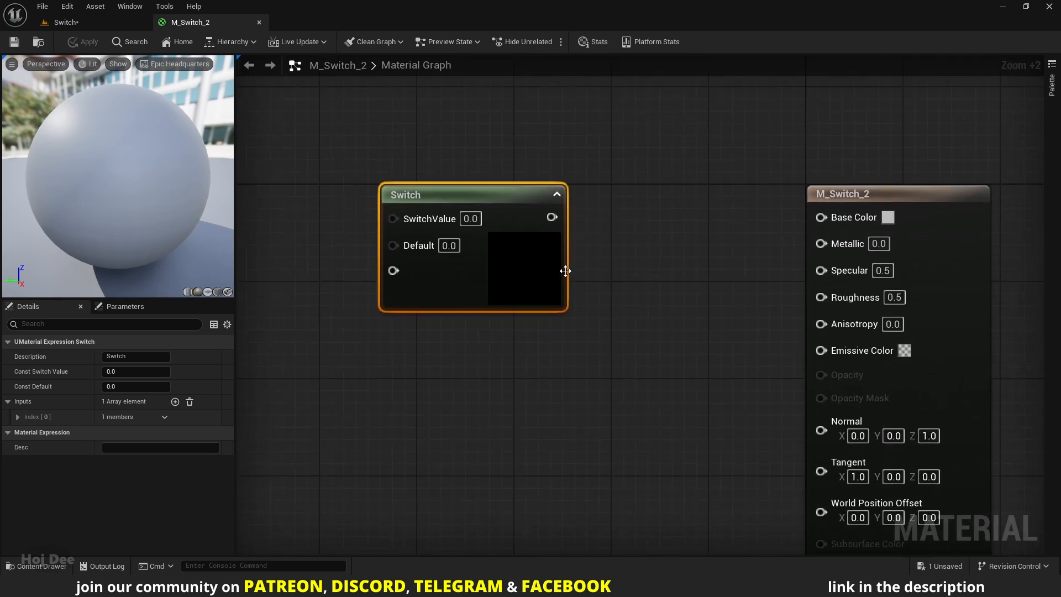
pyautogui.click(593, 41)
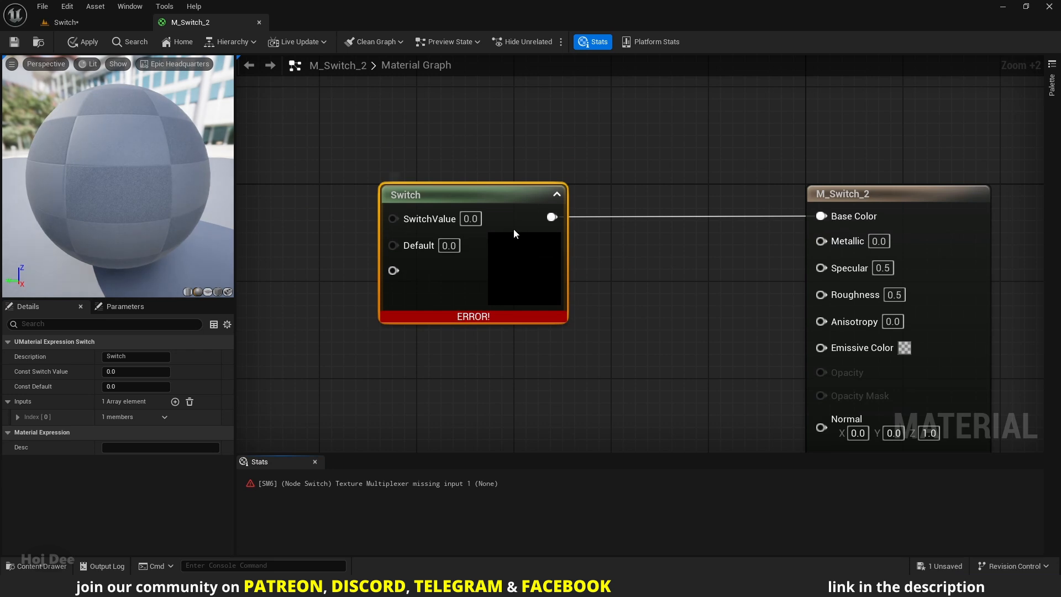
pyautogui.moveTo(474, 195); pyautogui.dragTo(631, 194)
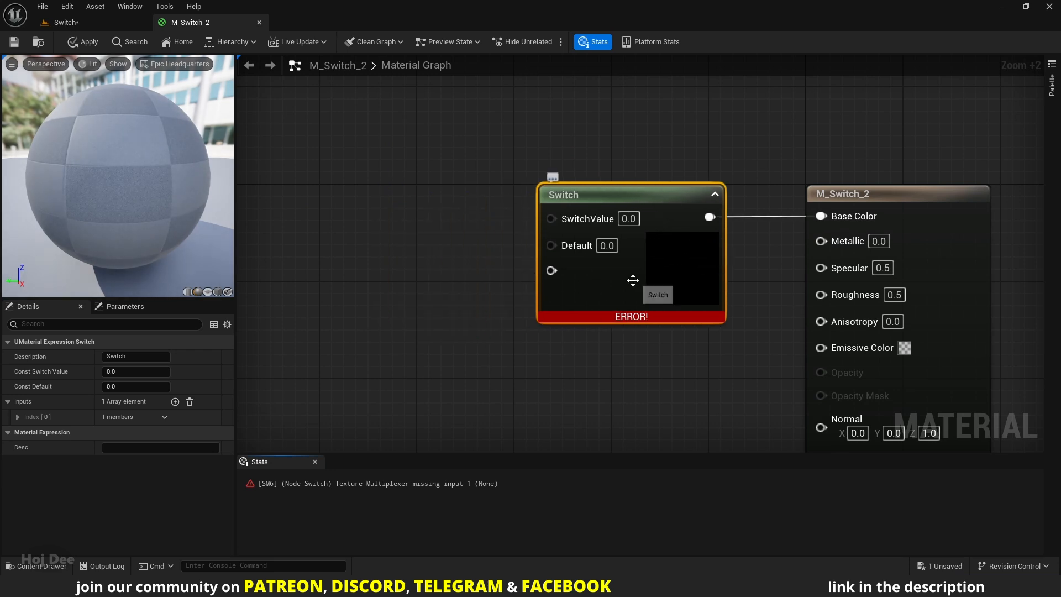
pyautogui.click(190, 401)
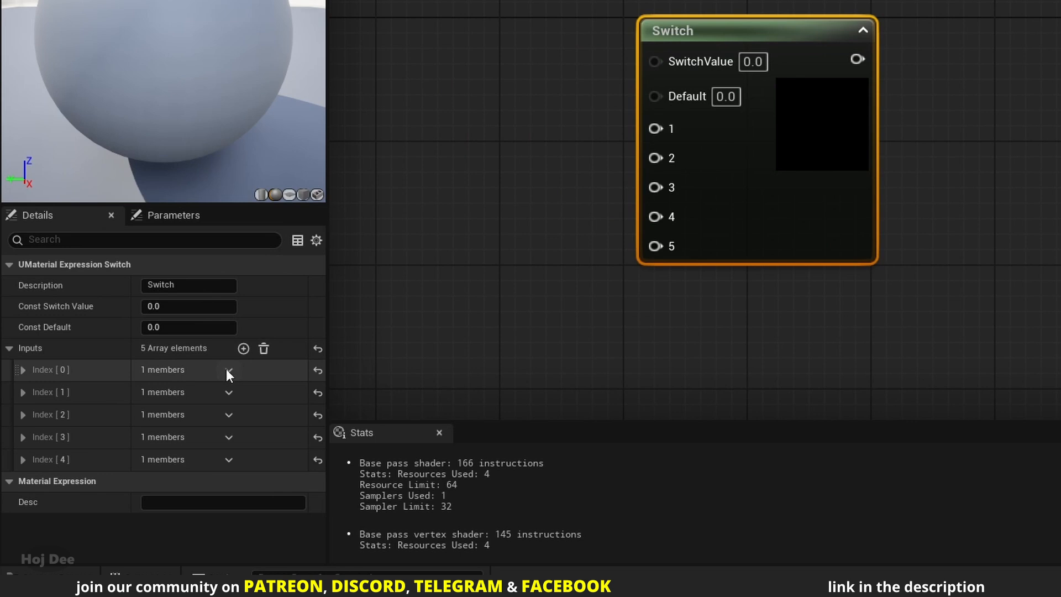
pyautogui.moveTo(230, 380)
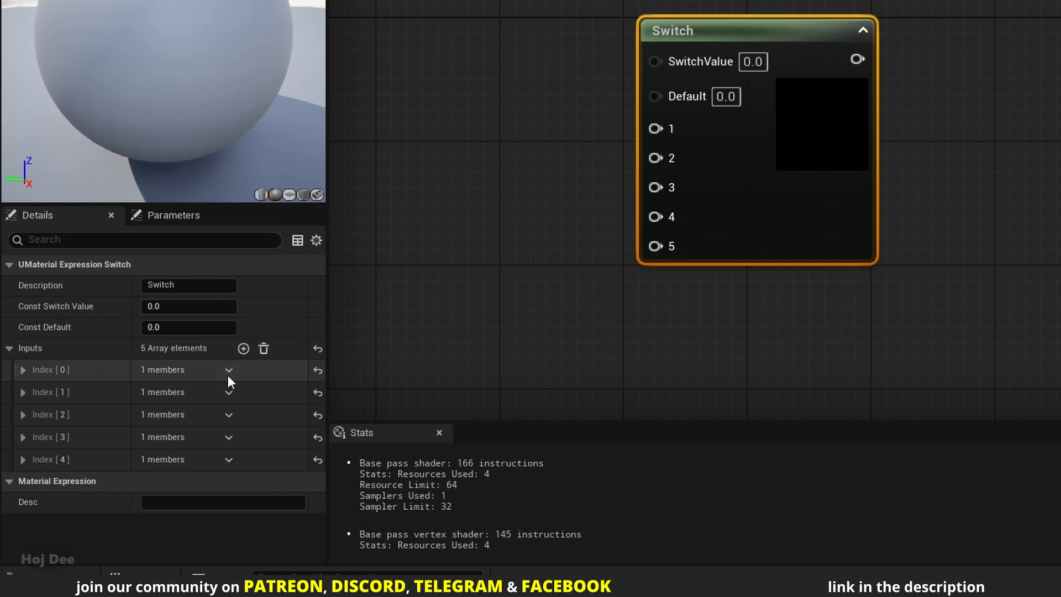
# - Show the Insert/Delete/Duplicate options for one of the Switch node's five input elements
pyautogui.click(228, 369)
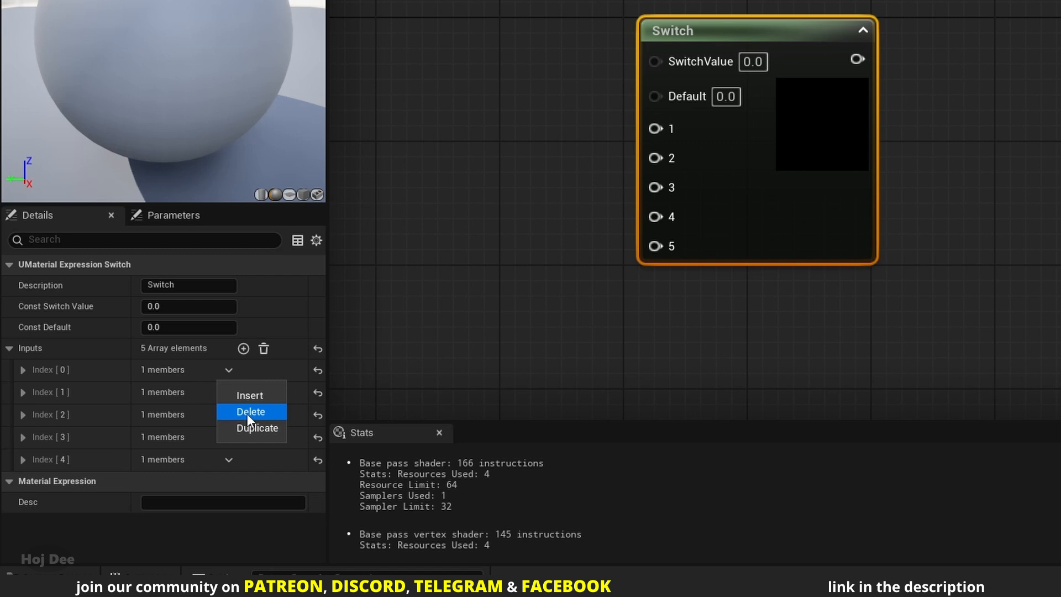
pyautogui.moveTo(249, 395)
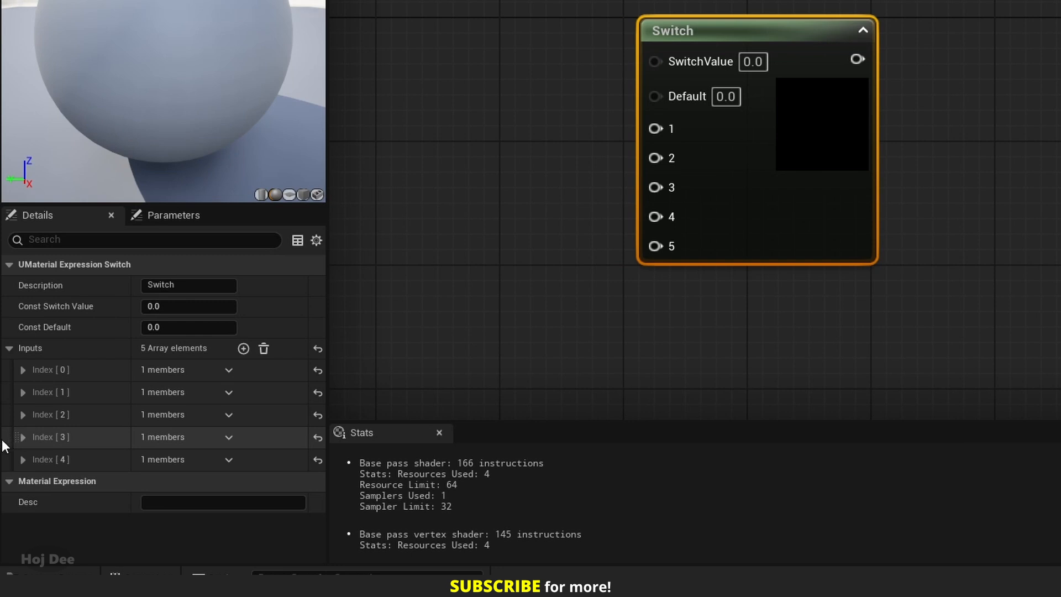
pyautogui.moveTo(14, 434)
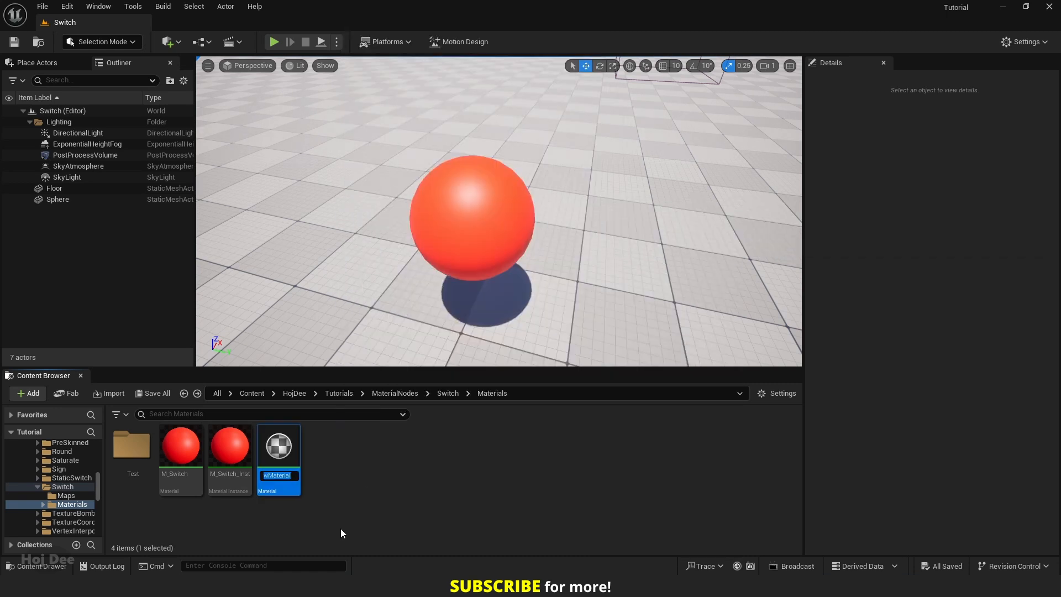
# - Name the new material M_Example and load it into the material editor
pyautogui.write('M_Example')
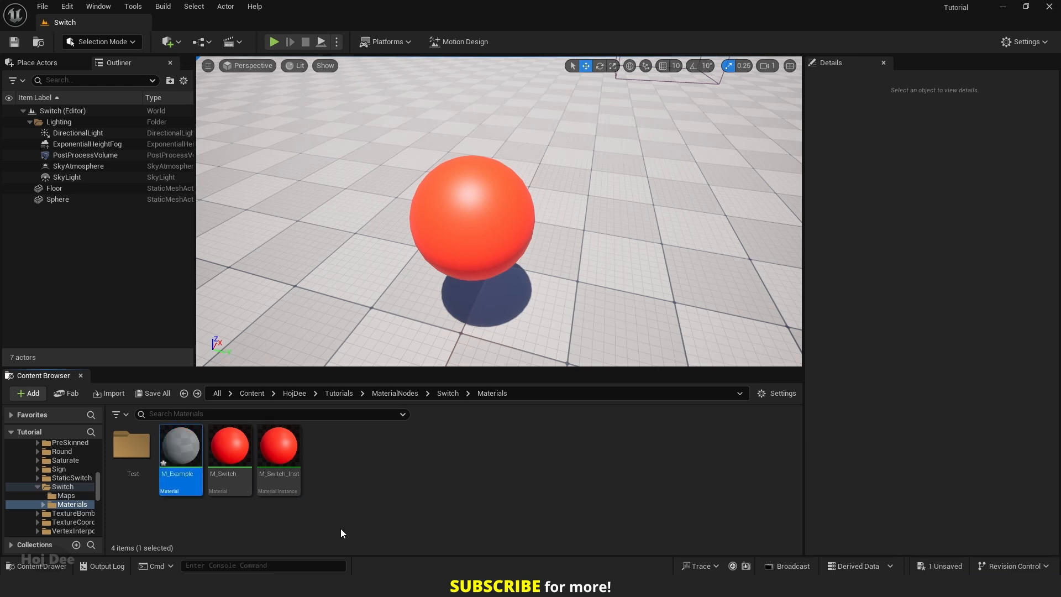
pyautogui.doubleClick(180, 444)
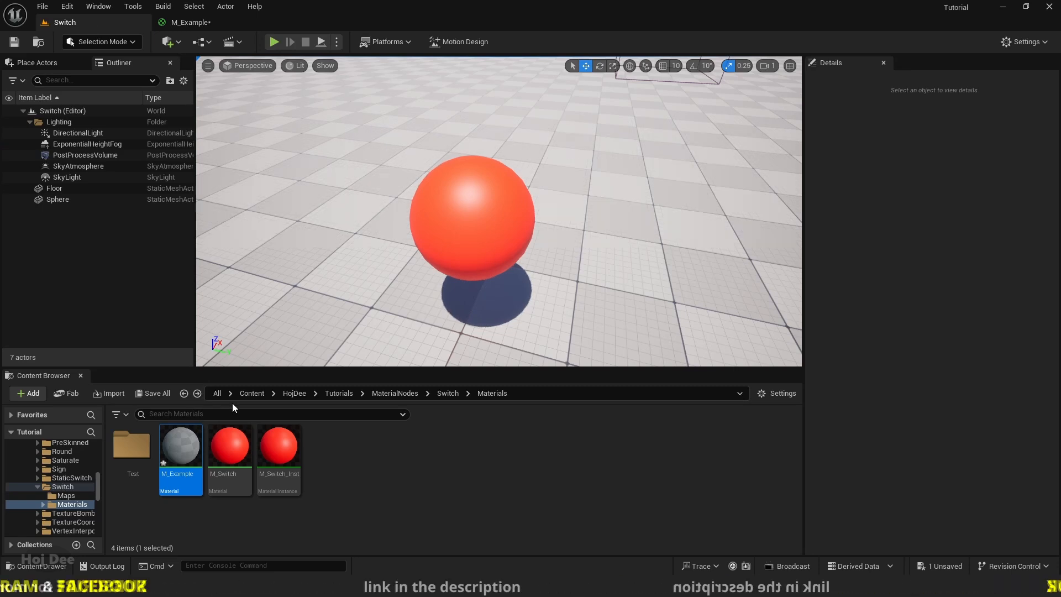
# - Bring brick and cobblestone textures from Content > StarterContent > Textures into the graph as Texture Samples
pyautogui.click(251, 393)
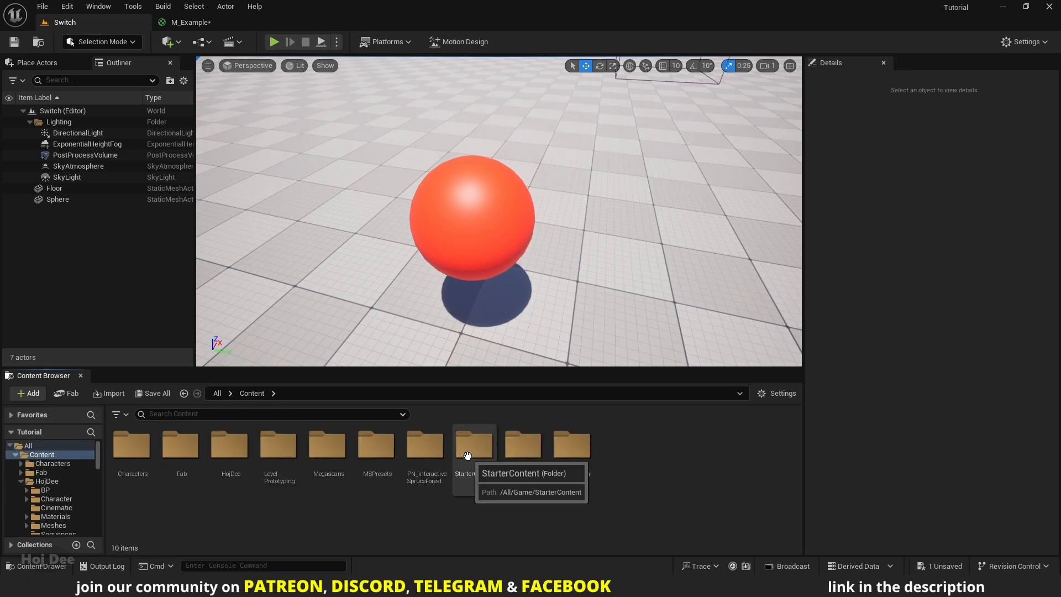
pyautogui.doubleClick(474, 447)
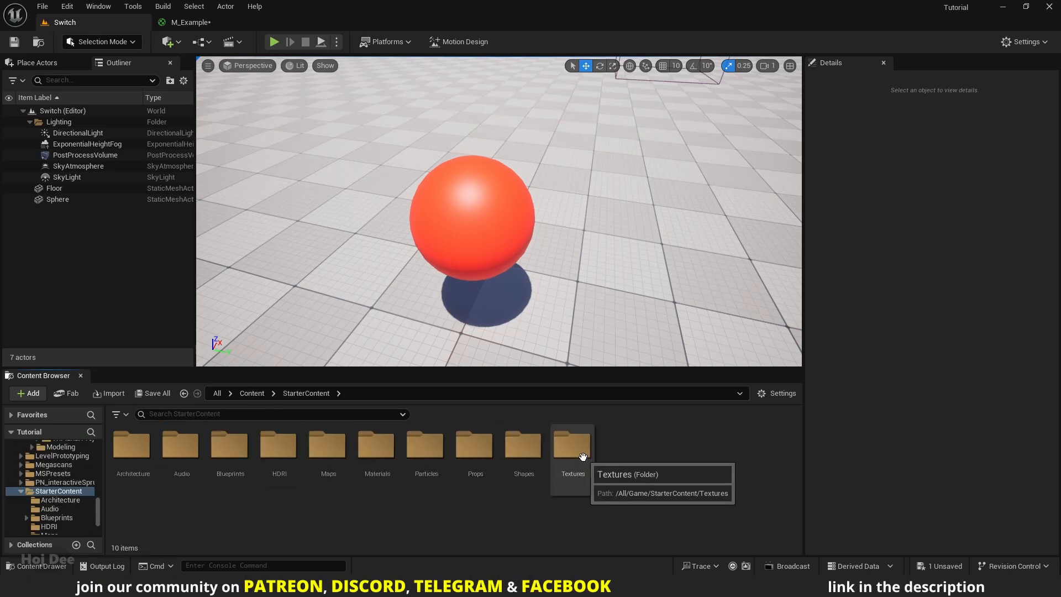
pyautogui.doubleClick(573, 445)
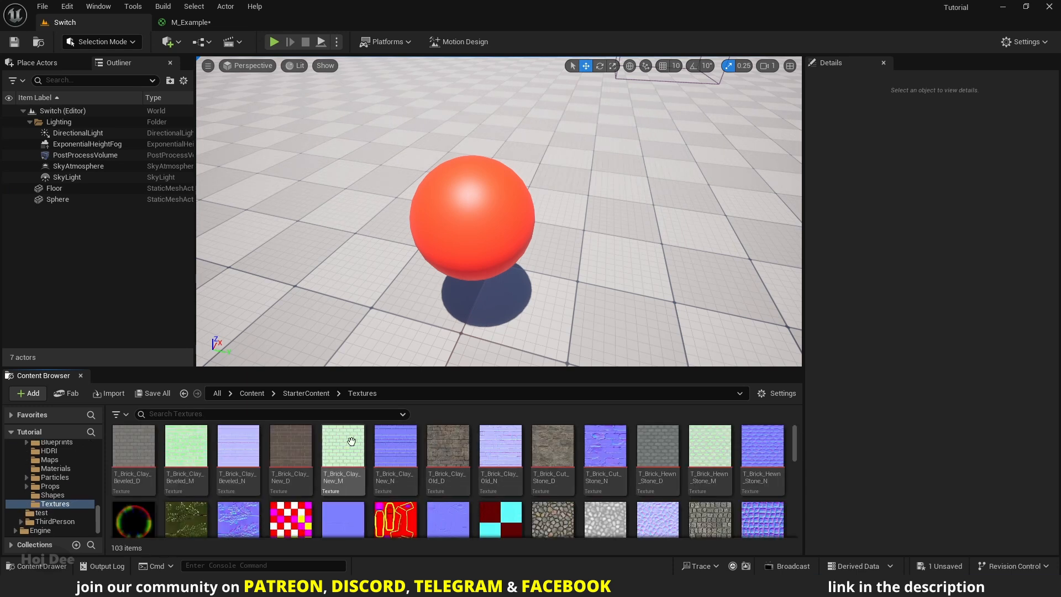
pyautogui.click(396, 445)
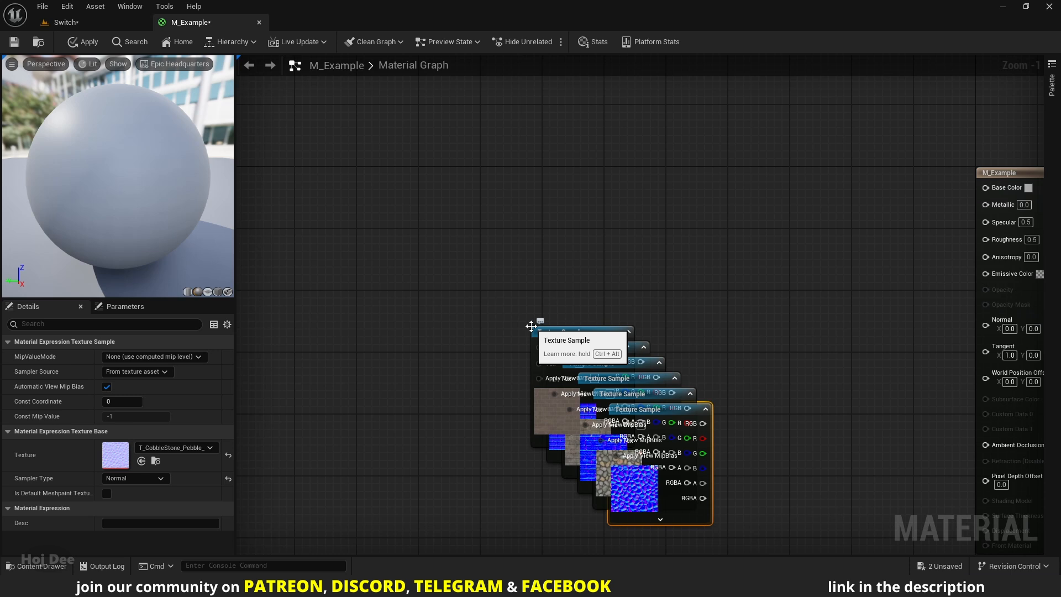
# - Zoom the graph out to spread the six Texture Sample nodes into a column
pyautogui.scroll(-3)
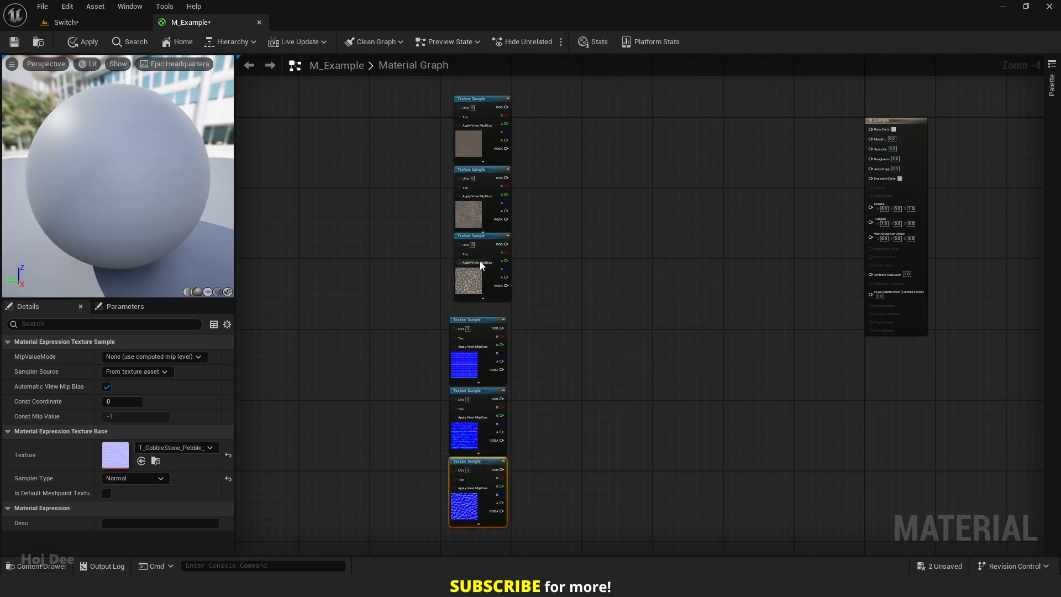
pyautogui.moveTo(546, 272)
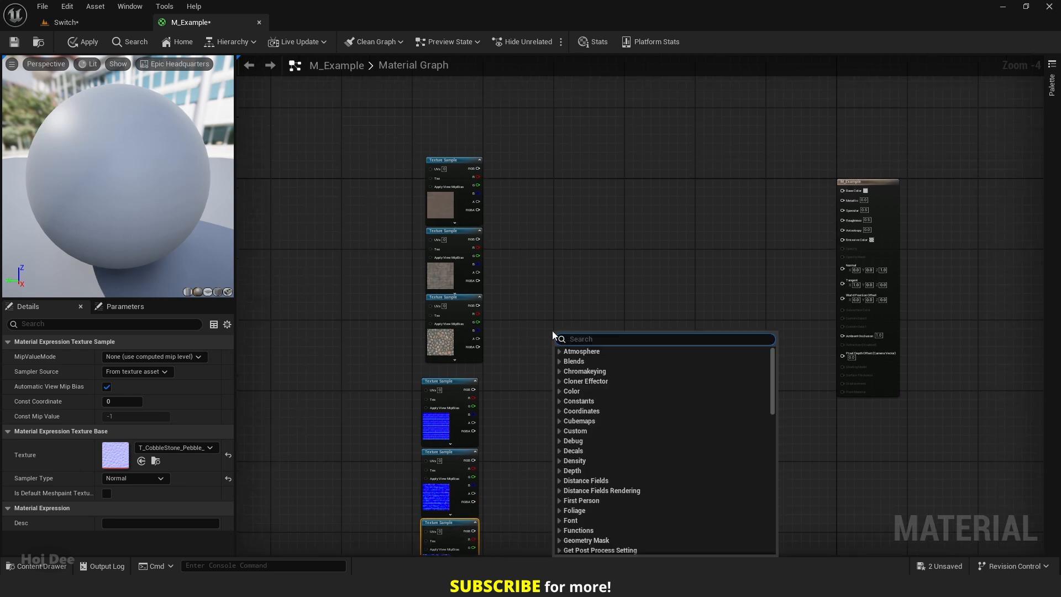
# - Add a Math > Switch node to M_Example with three input slots
pyautogui.write('switch')
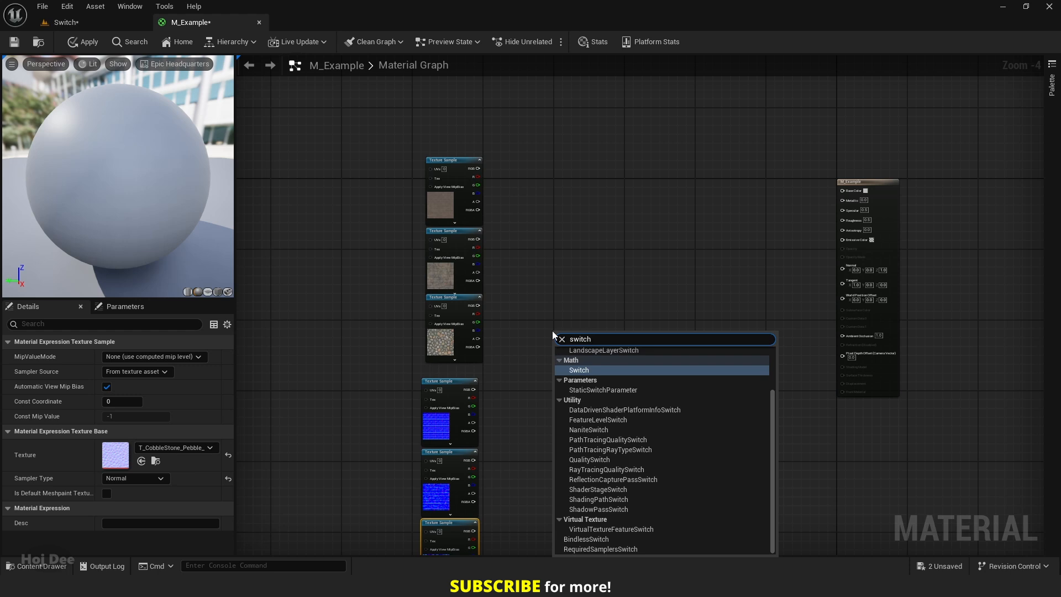
pyautogui.click(578, 371)
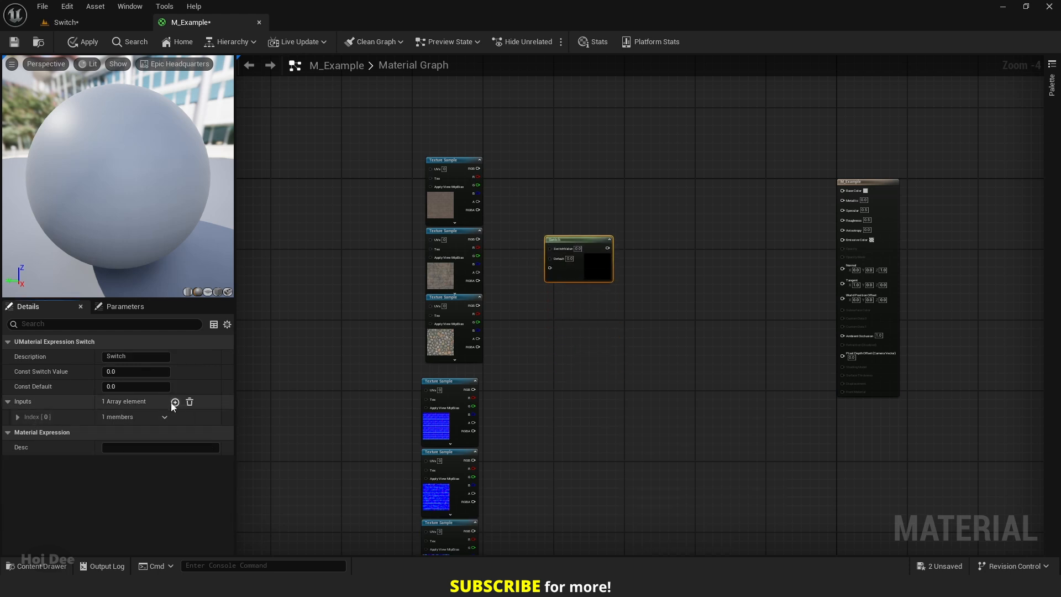
pyautogui.click(175, 401)
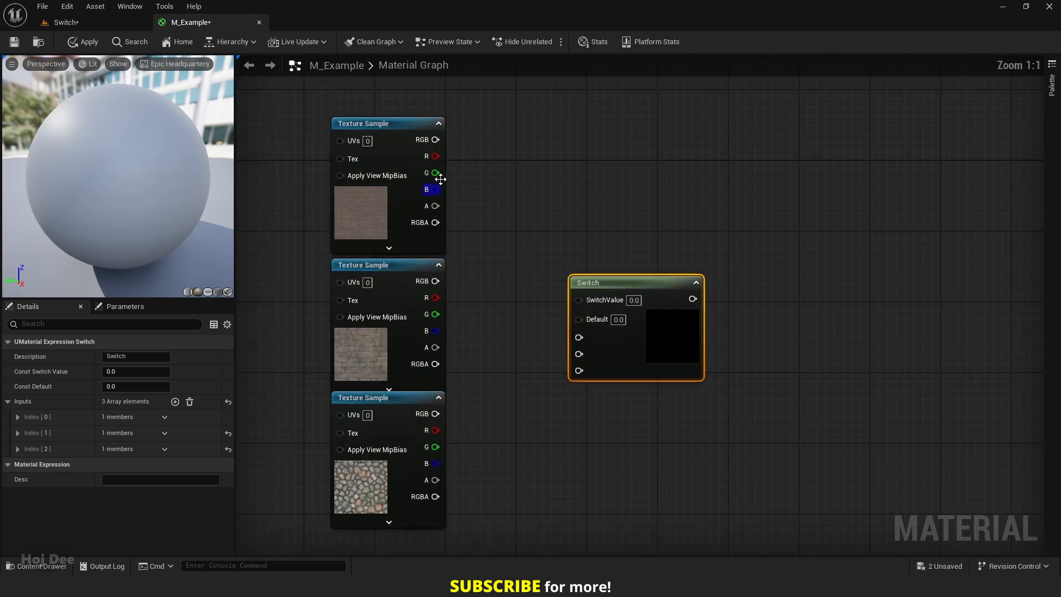
# - Wire the texture samples' RGB outputs into the Switch inputs
pyautogui.moveTo(436, 140); pyautogui.dragTo(578, 337)
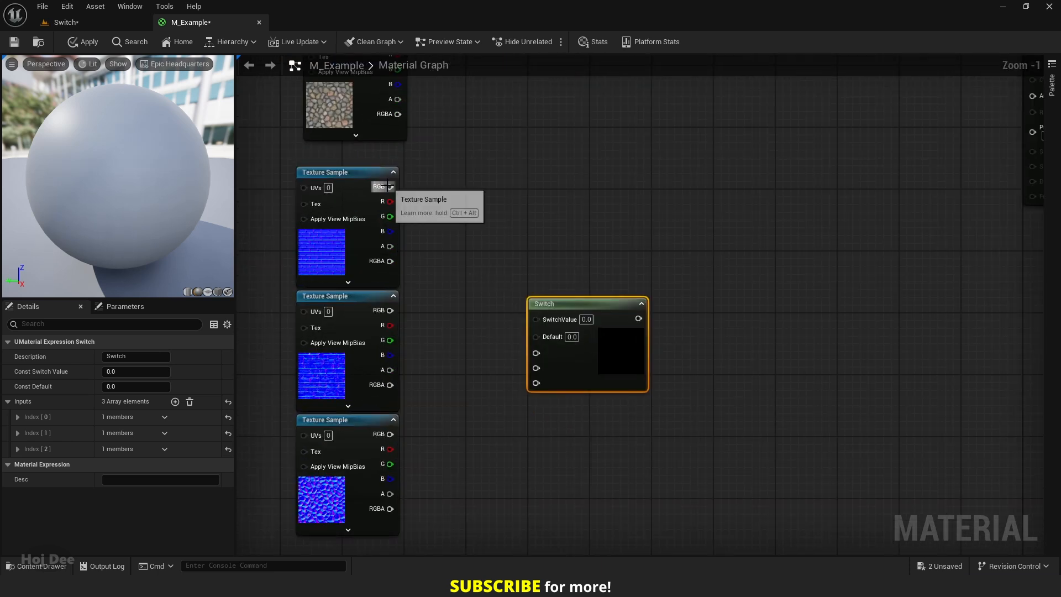
pyautogui.moveTo(399, 187); pyautogui.dragTo(535, 353)
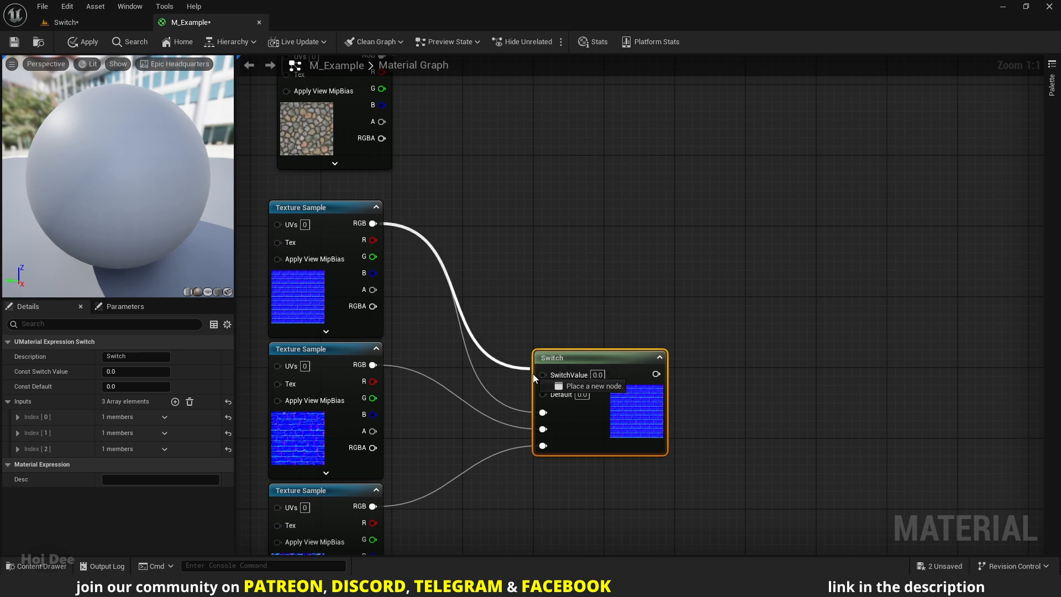
pyautogui.scroll(-3)
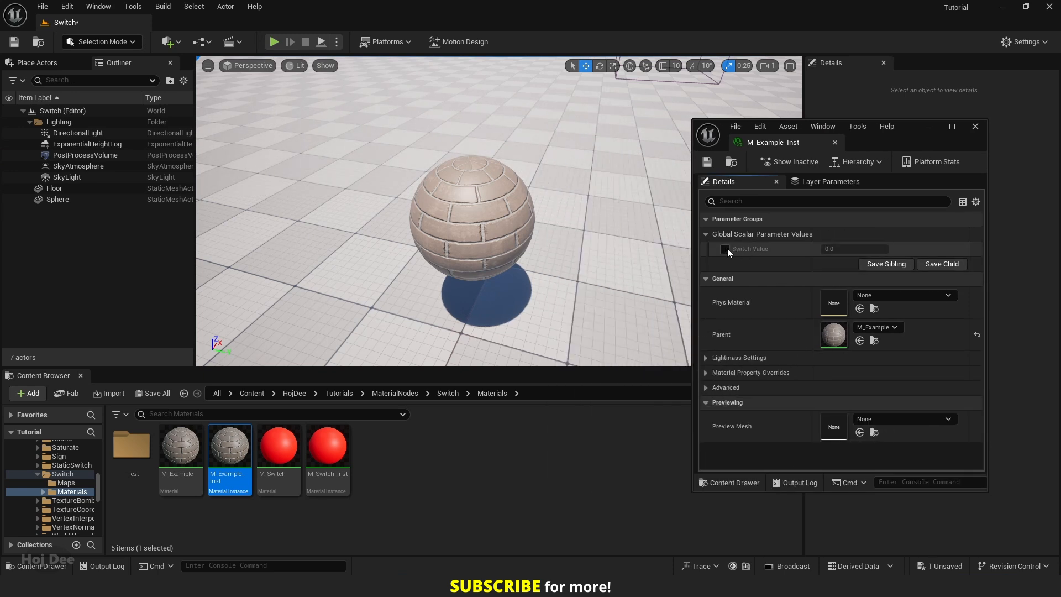
# - Enable Switch Value on M_Example_Inst and try 2.0, 1.0, then 2.0 for cobblestone
pyautogui.click(725, 248)
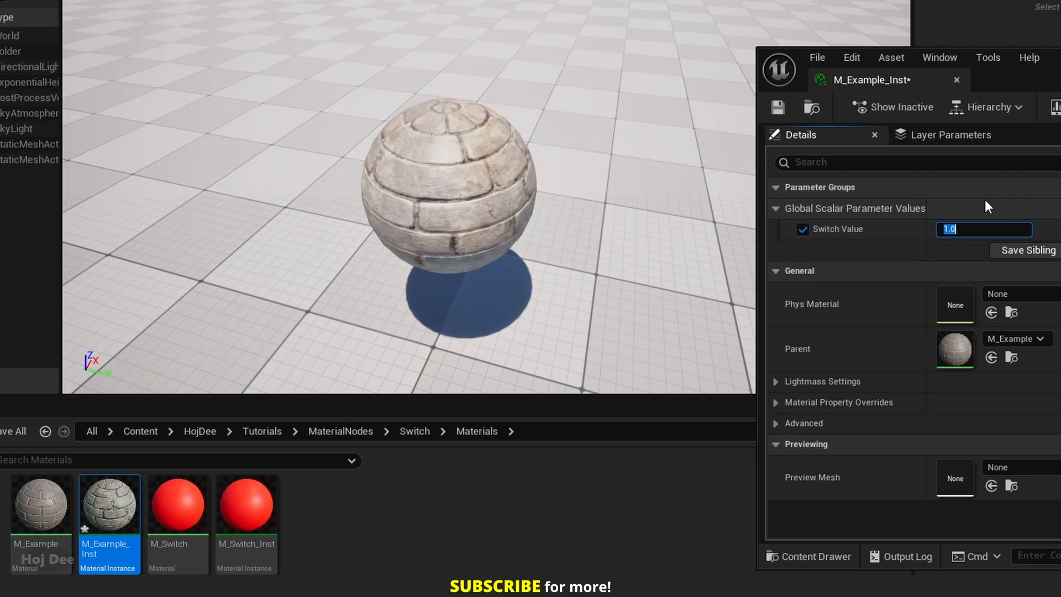
pyautogui.write('2.0')
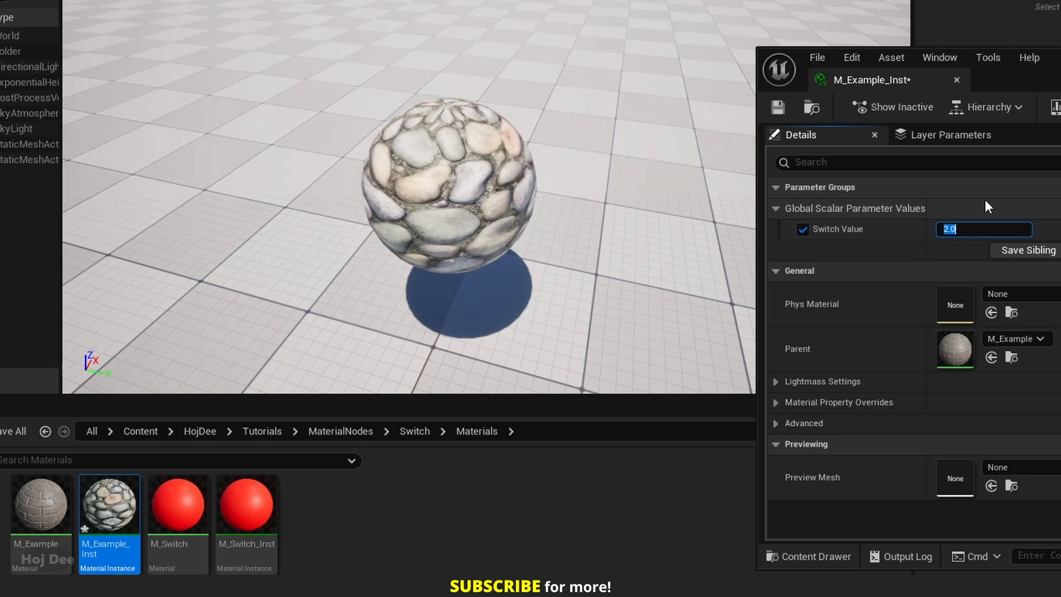
pyautogui.write('1.0')
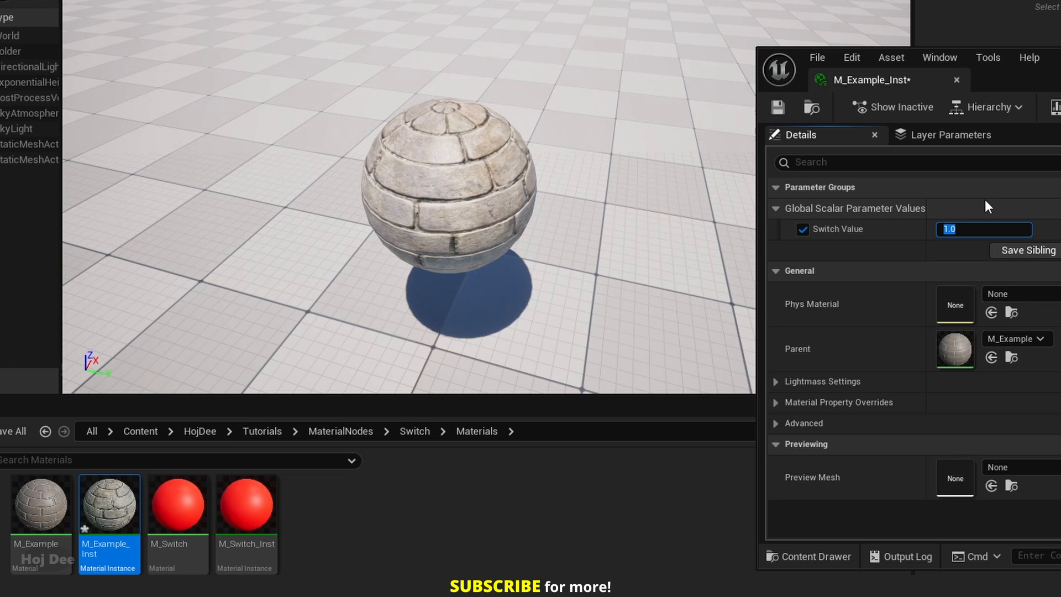
pyautogui.write('2.0')
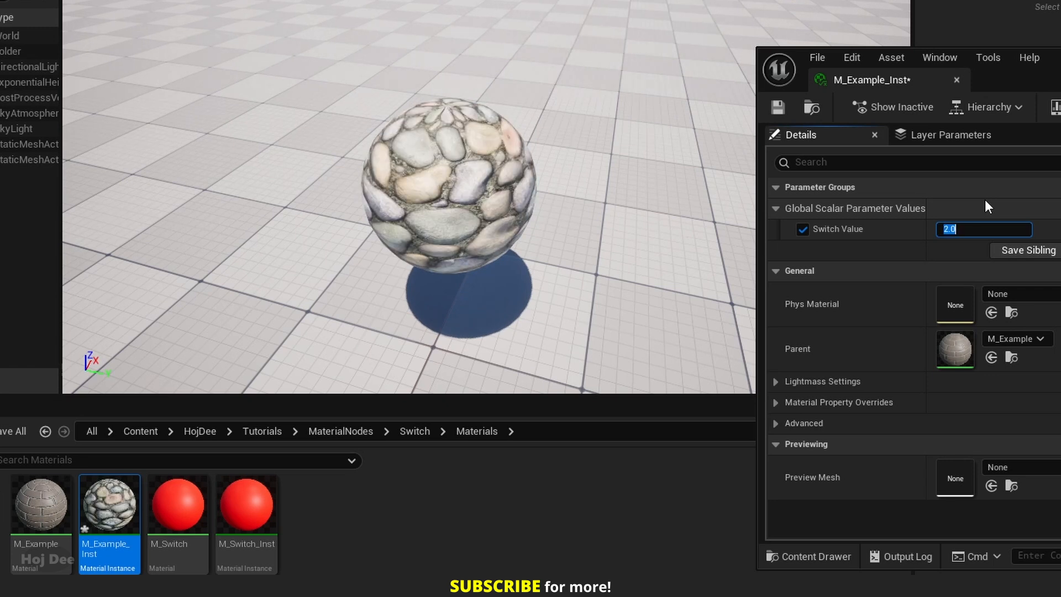